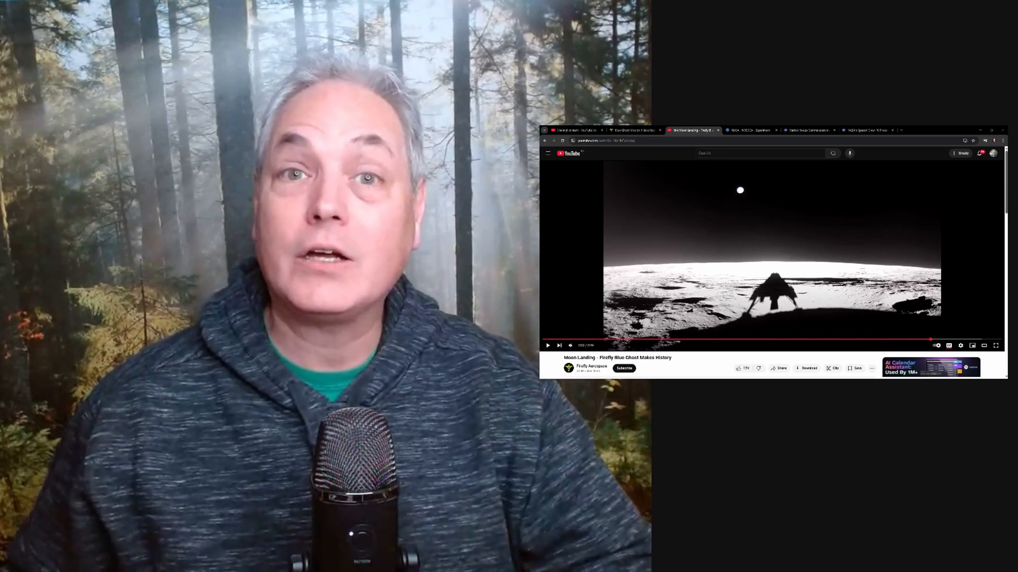
Step: Show the Firefly Blue Ghost Mission 1 live-updates page at the March 2 touchdown entry
left_click(637, 129)
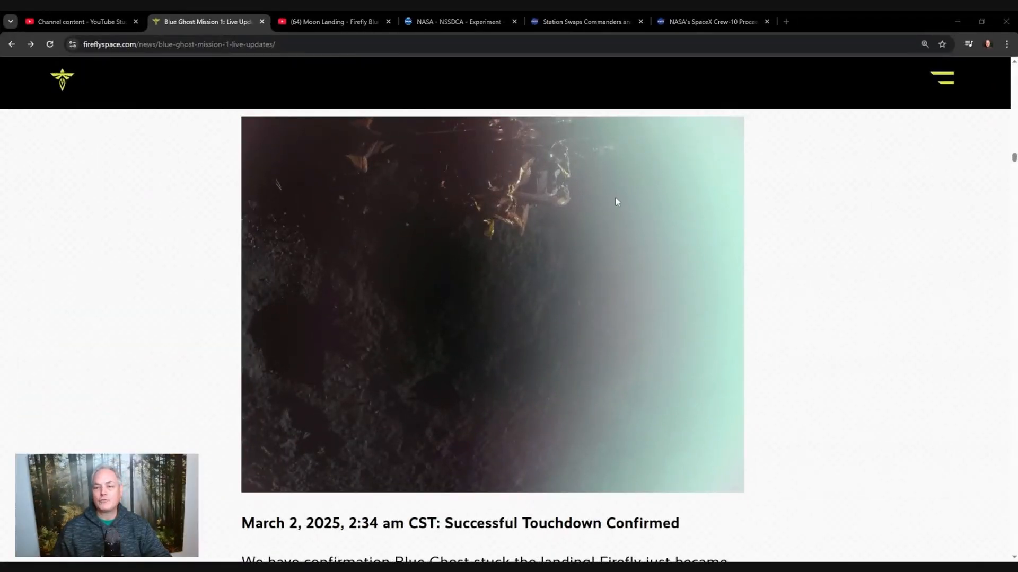
mouse_move(426, 353)
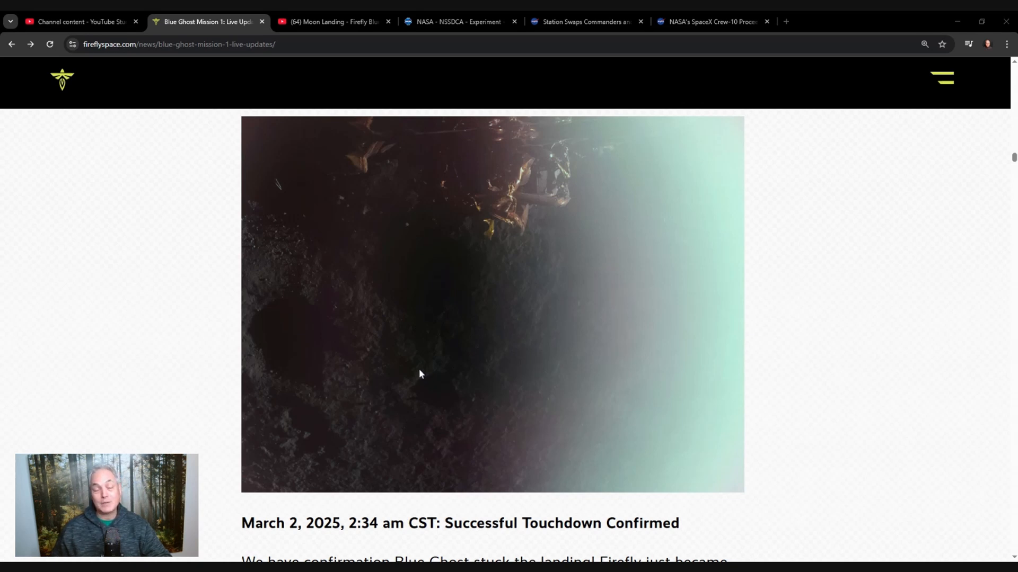
mouse_move(425, 336)
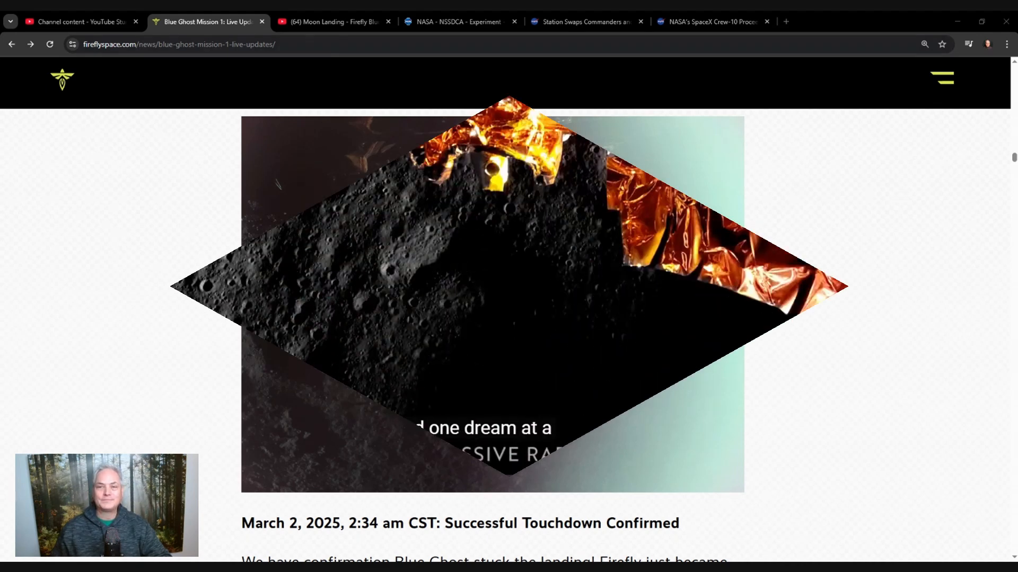
Step: Switch to the 'Moon Landing - Firefly Blue Ghost Makes History' video and watch the pitch-over descent
left_click(330, 22)
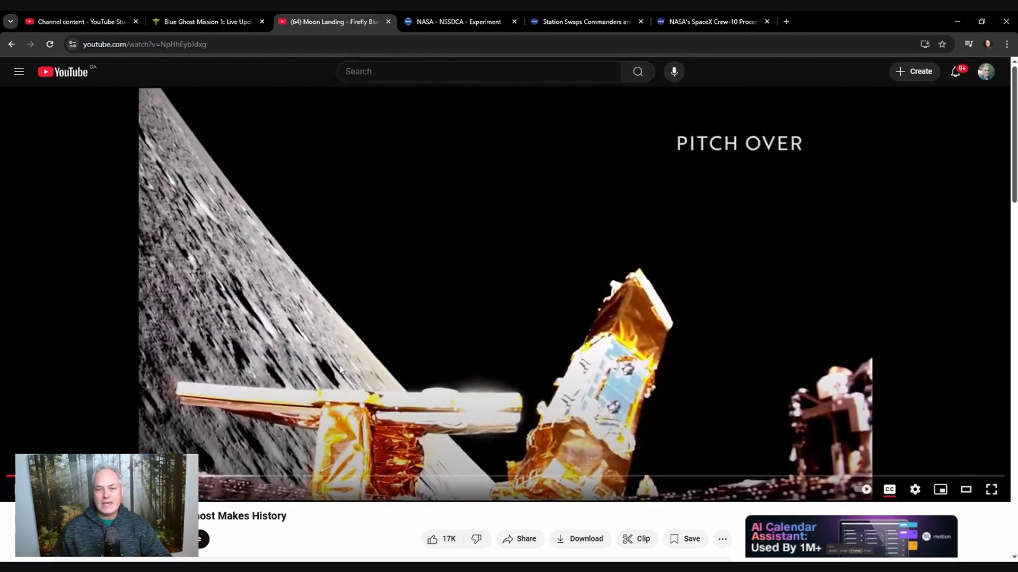
mouse_move(329, 373)
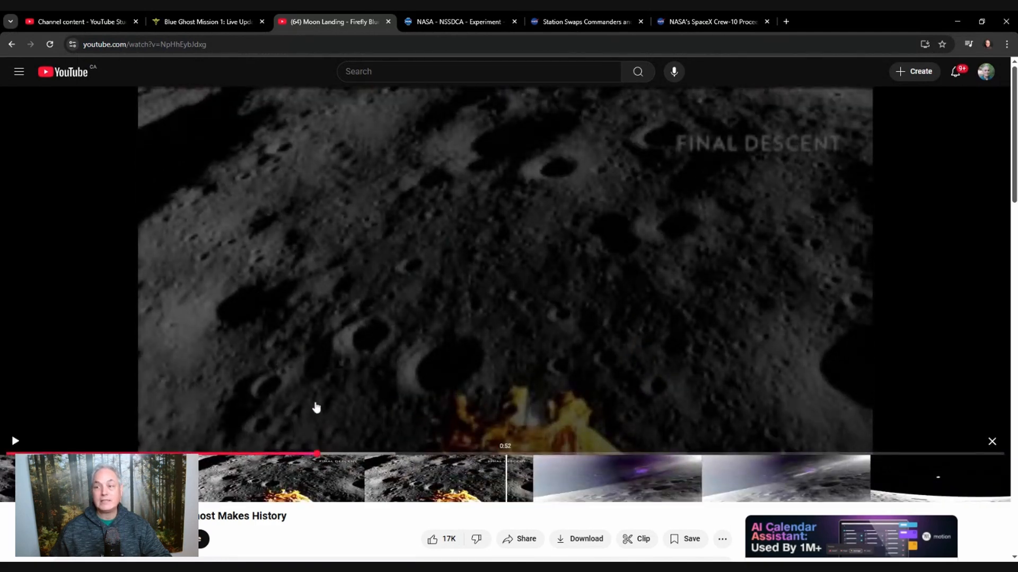
mouse_move(133, 346)
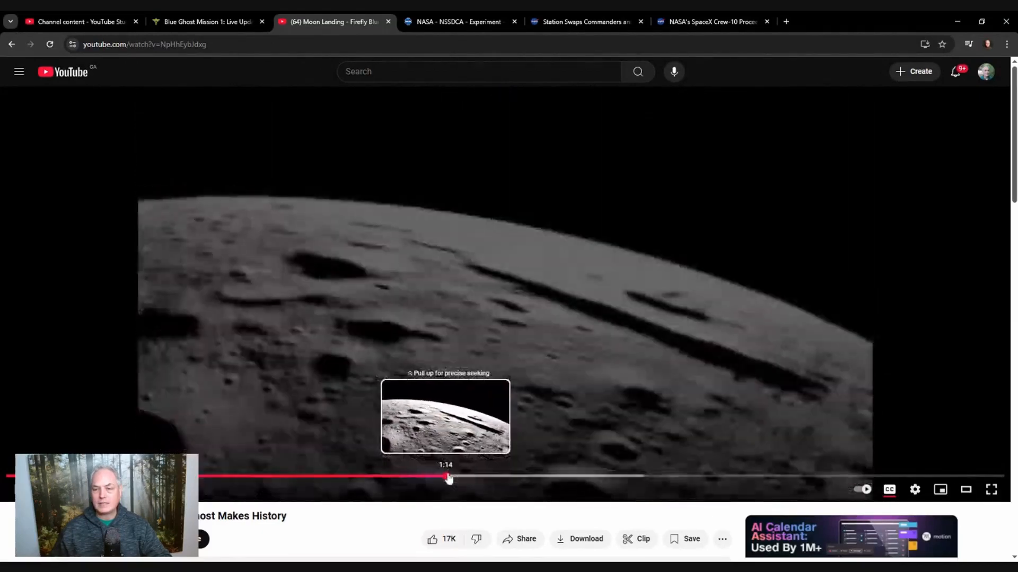
Step: Skip the landing video ahead to the footage of Blue Ghost just above the cratered surface
left_click_drag(446, 479, 493, 479)
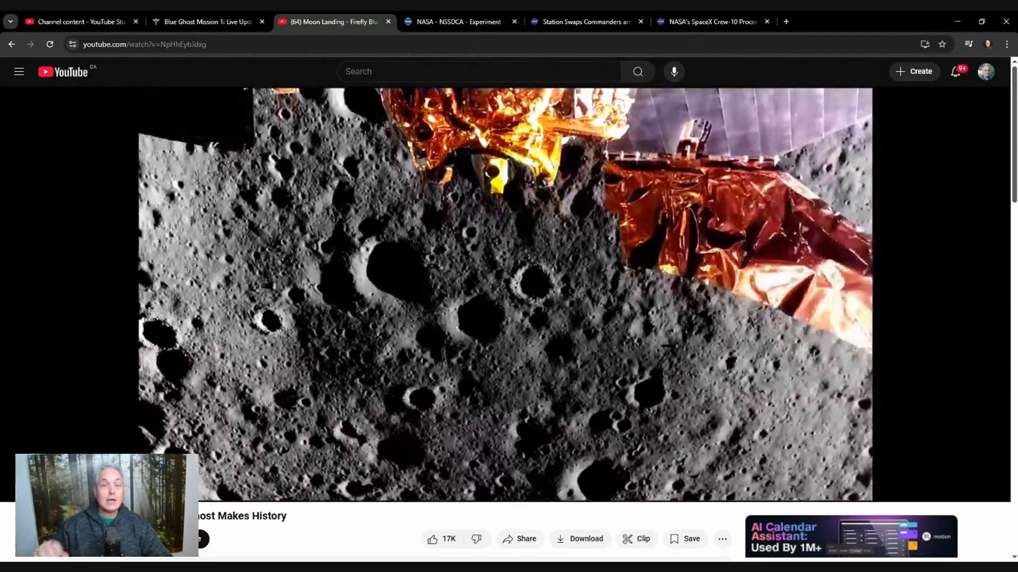
mouse_move(439, 453)
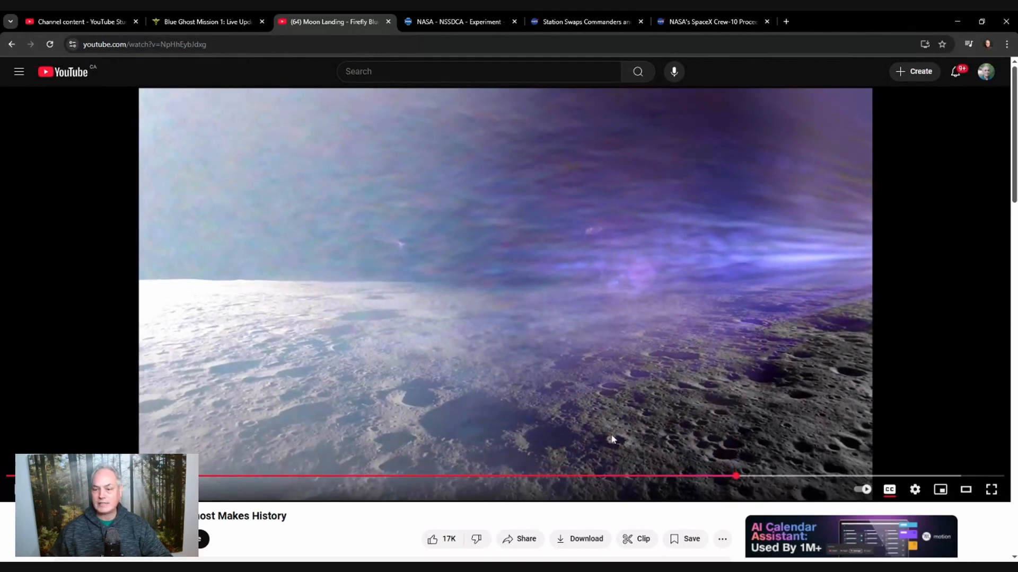
mouse_move(778, 491)
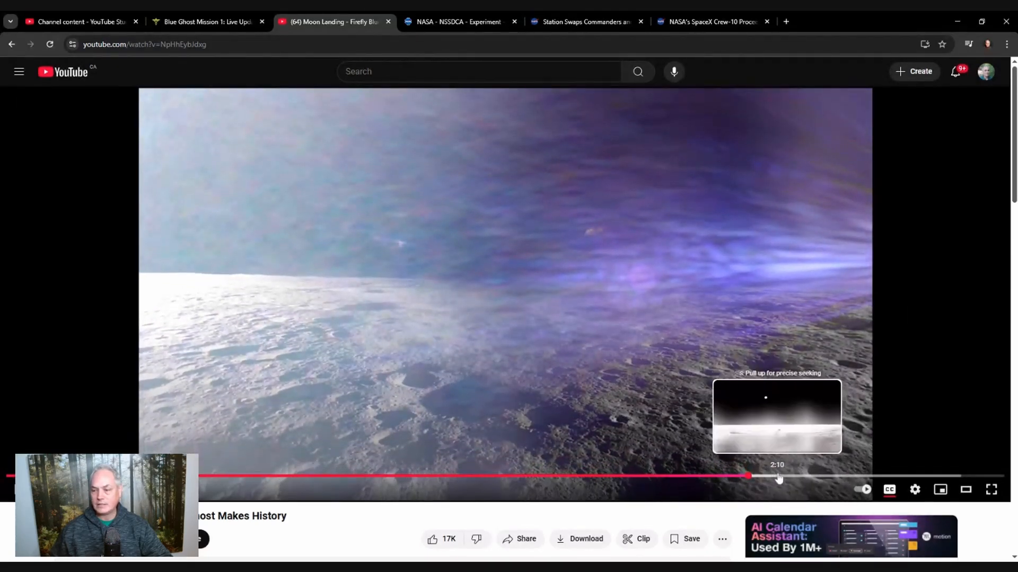
Step: Jump the video to the shot of the lander's shadow with Earth above the horizon
left_click(776, 477)
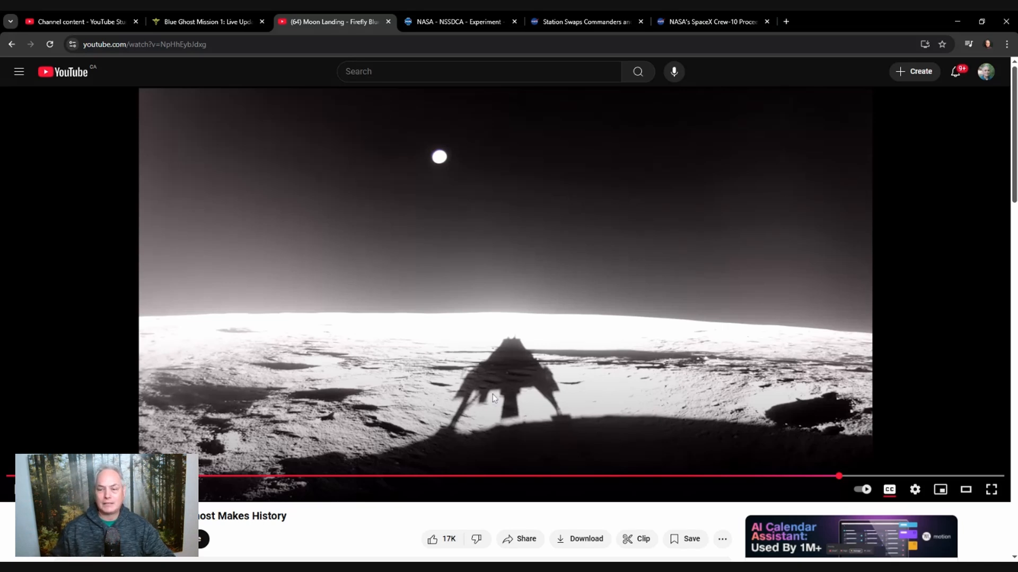
mouse_move(914, 489)
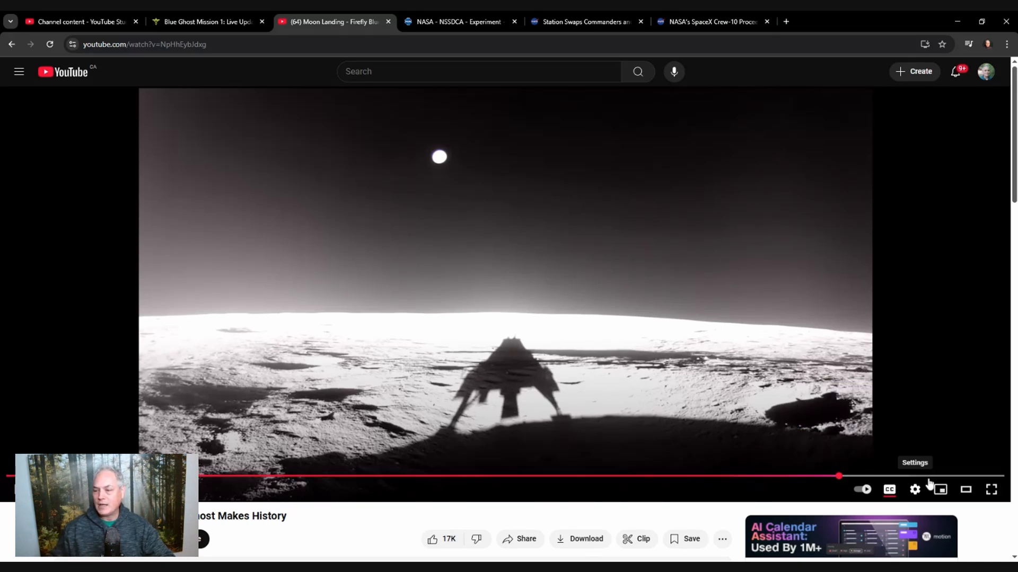
mouse_move(141, 368)
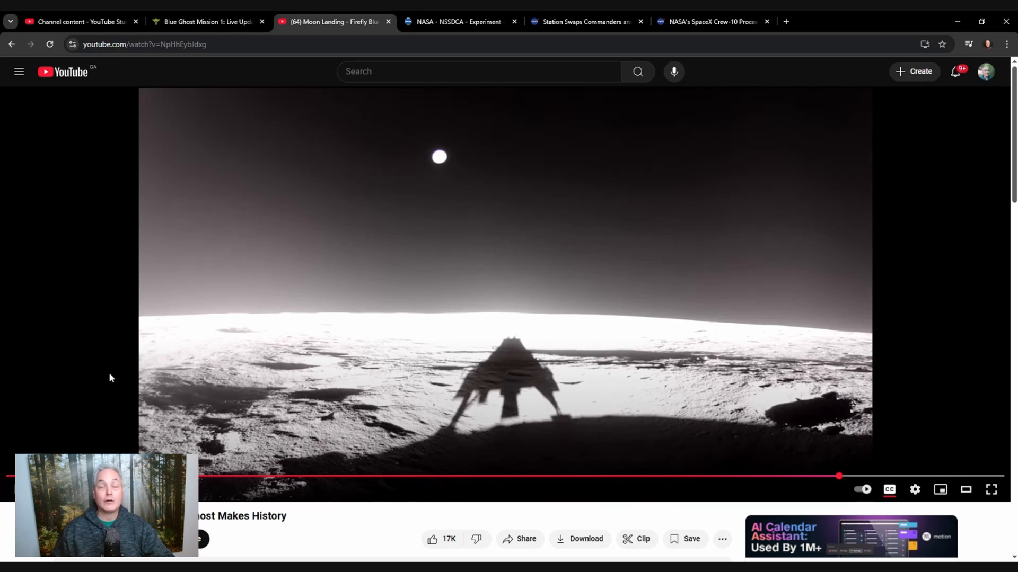
mouse_move(119, 374)
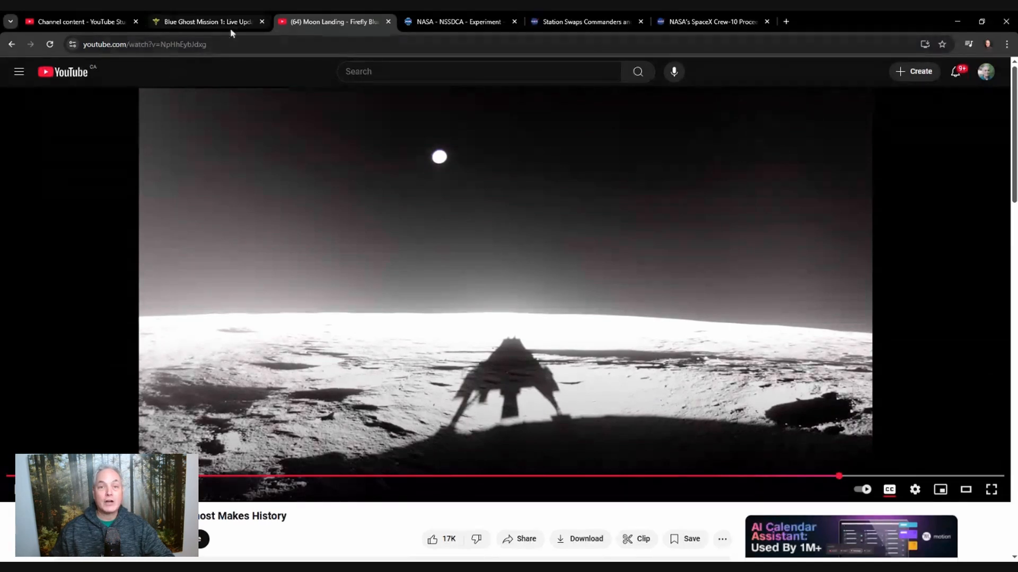
Step: Return to the live-updates page and reach the March 2, 5:15 am 'Moon Images with Earth on Horizon' entry
left_click(206, 21)
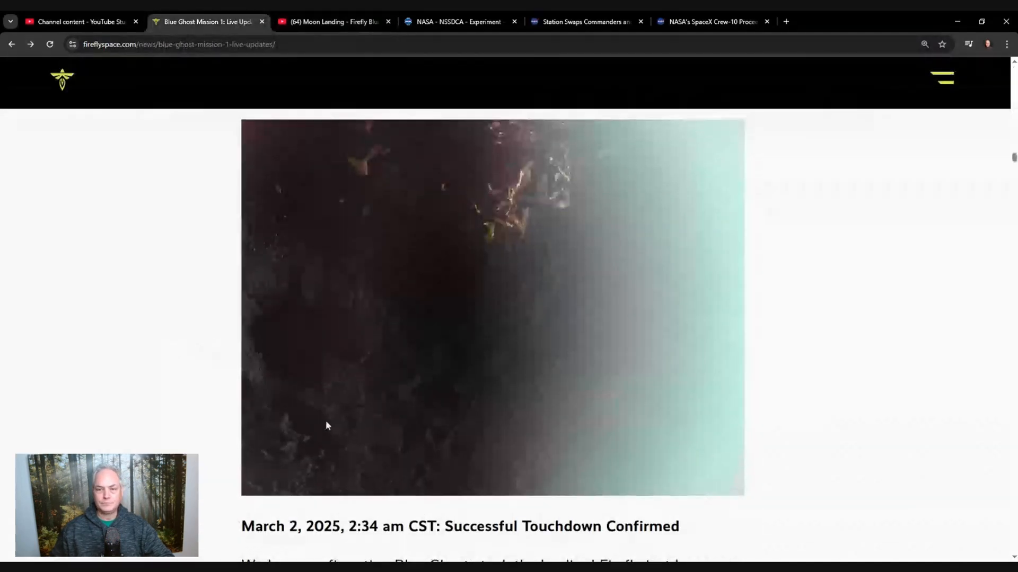
scroll("down", 3)
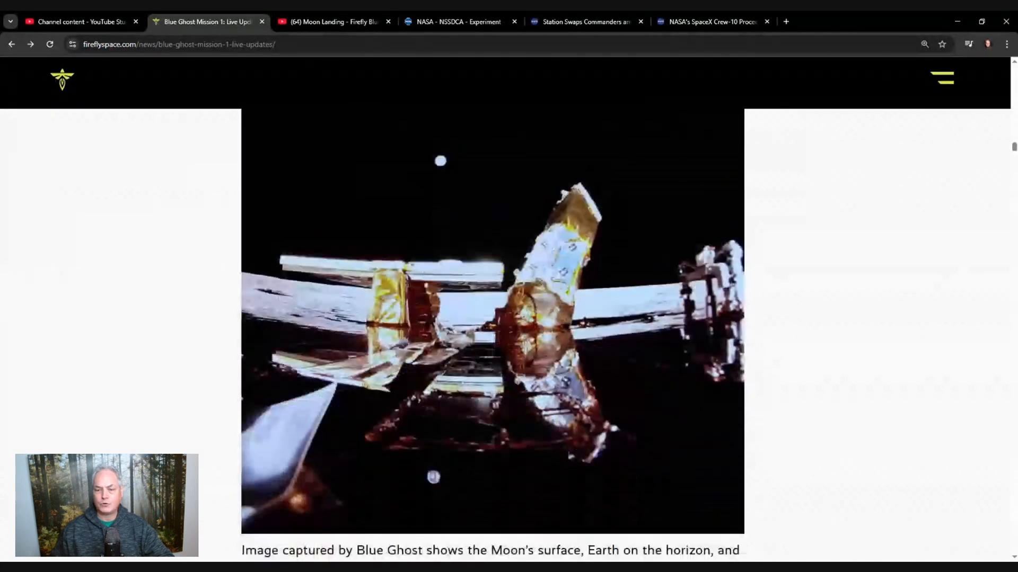
scroll("down", 3)
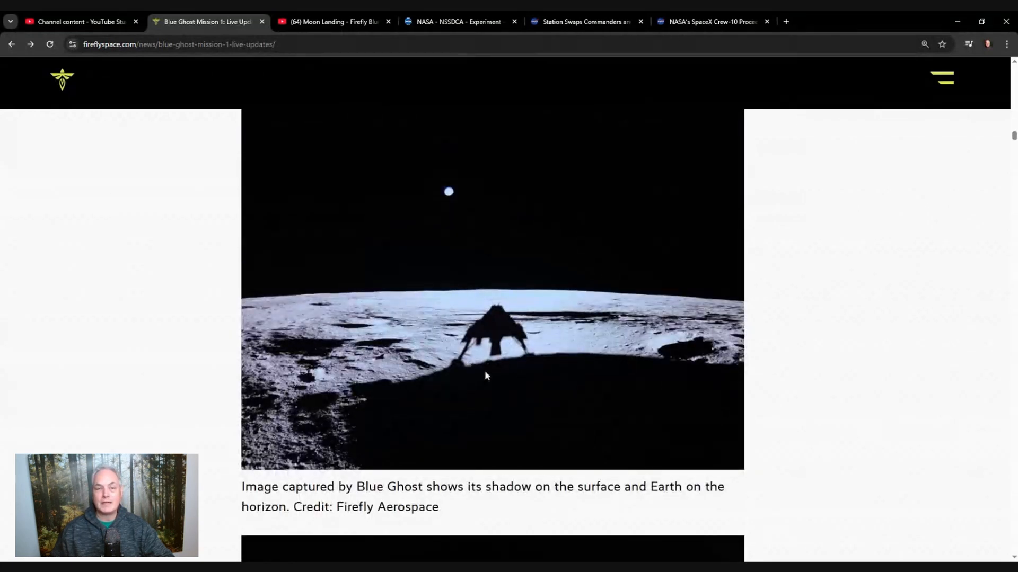
mouse_move(459, 385)
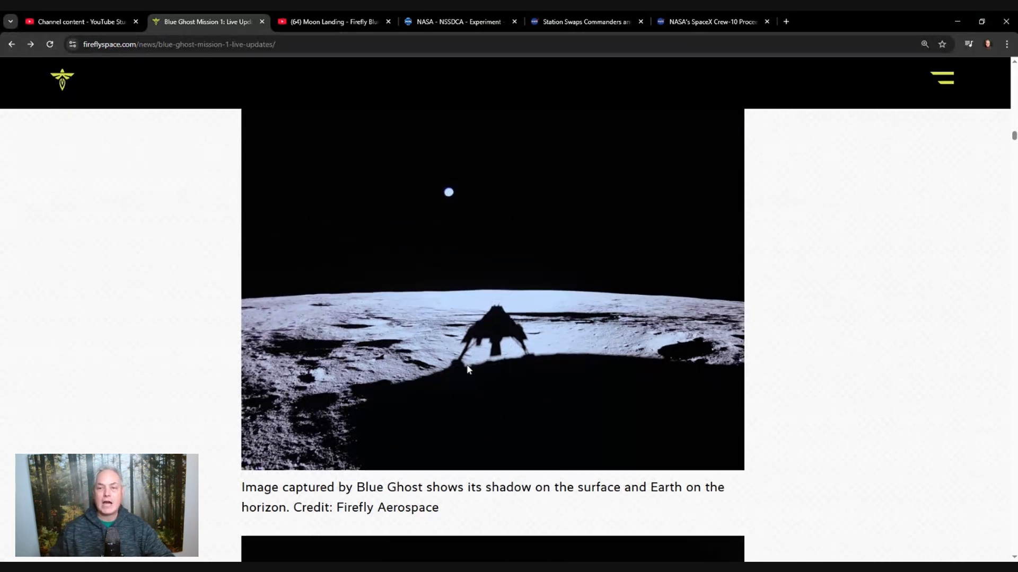
scroll("down", 3)
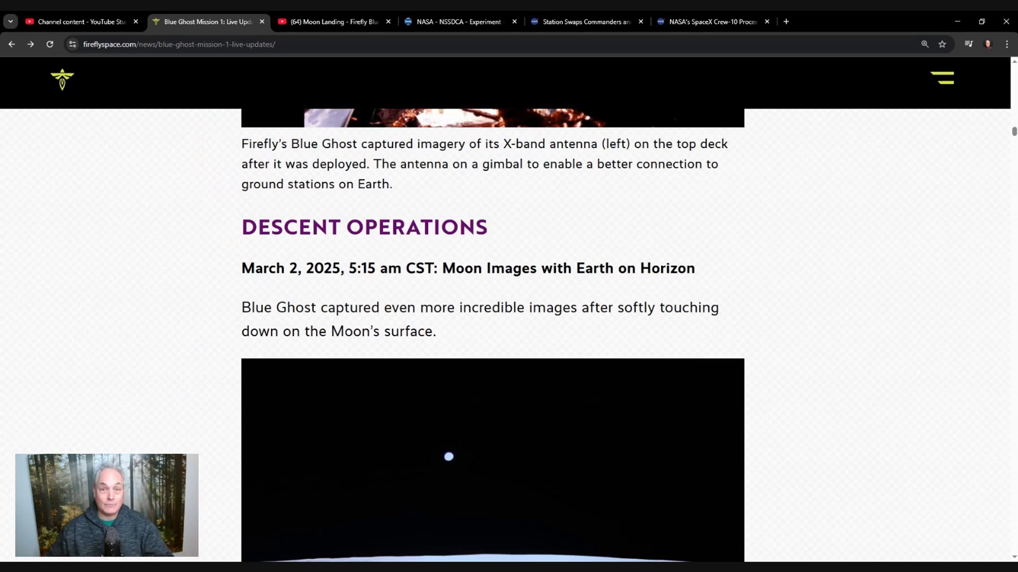
mouse_move(435, 375)
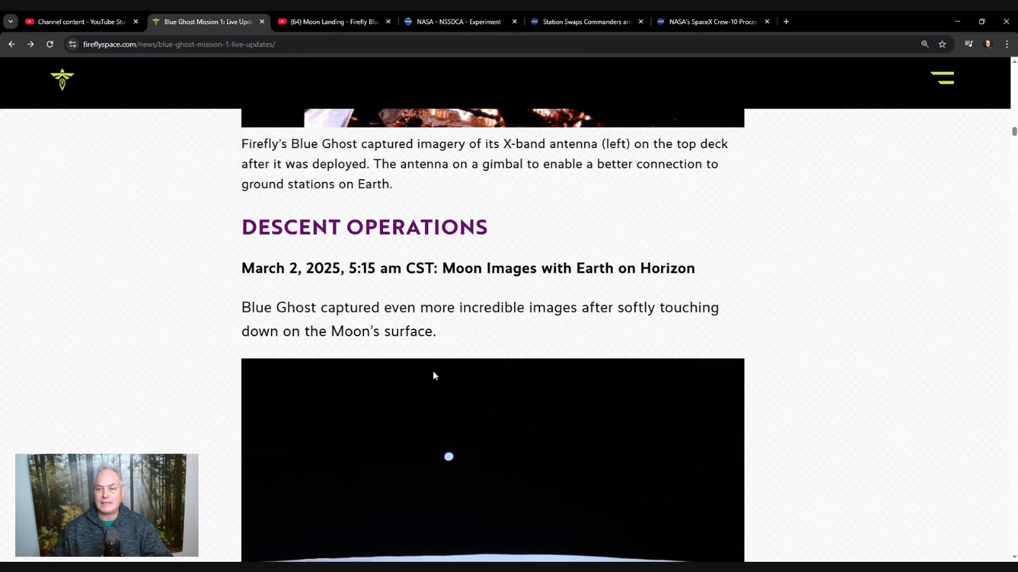
Step: Reach the March 7 entry, highlight the Lunar Magnetotelluric Sounder heading, and bring its LMS video into view
scroll("down", 3)
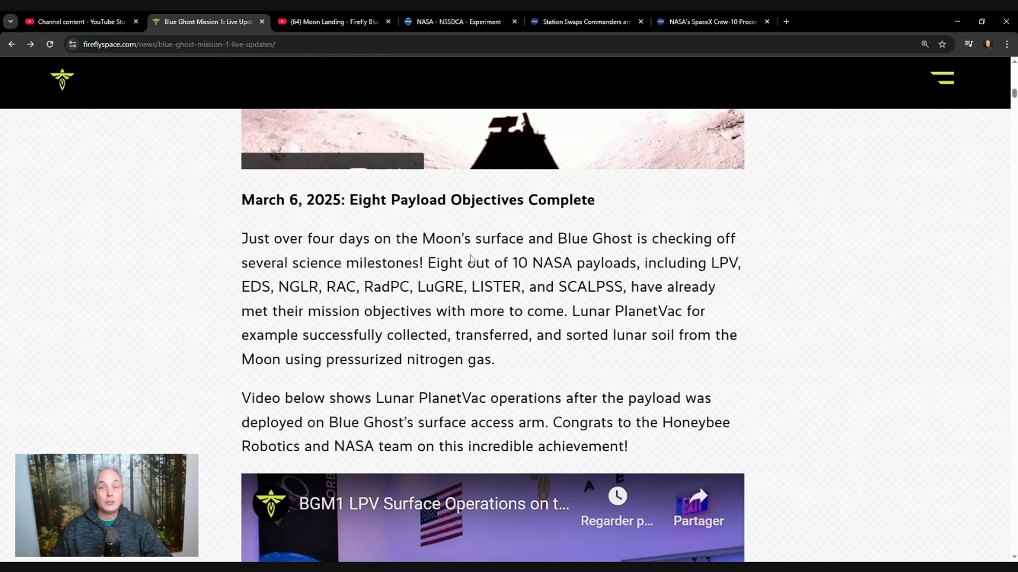
mouse_move(721, 277)
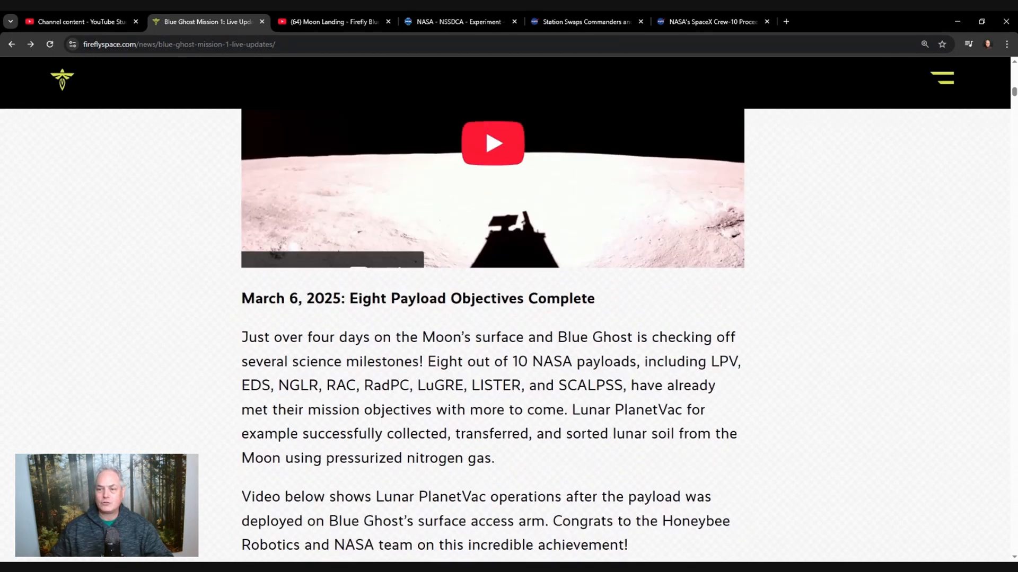
scroll("down", 3)
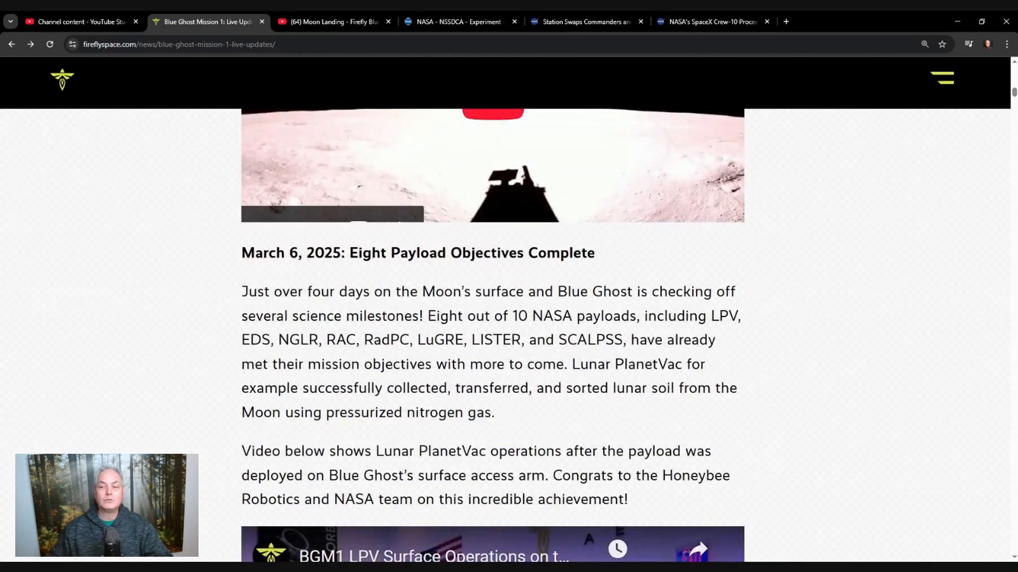
scroll("up", 3)
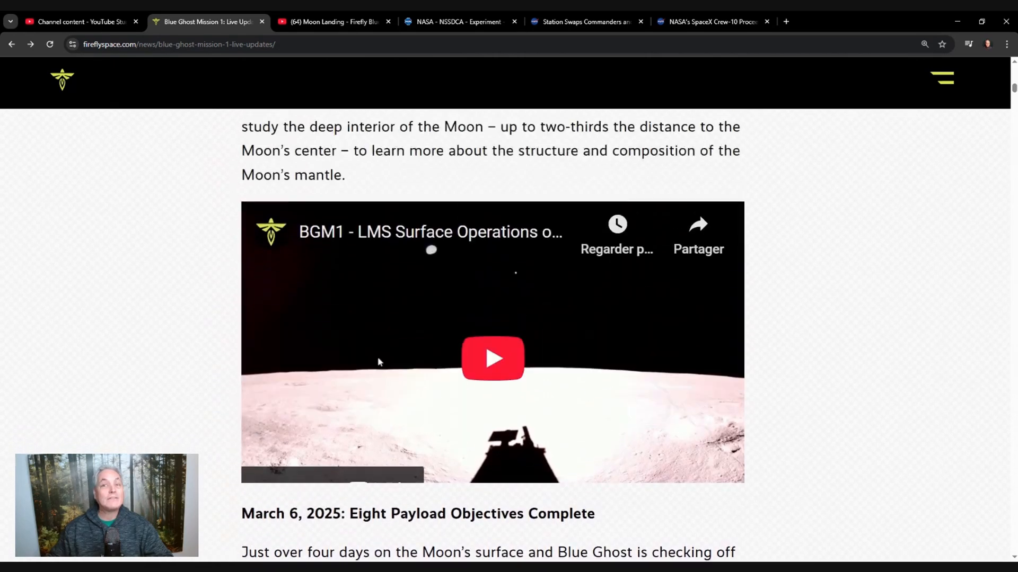
scroll("up", 3)
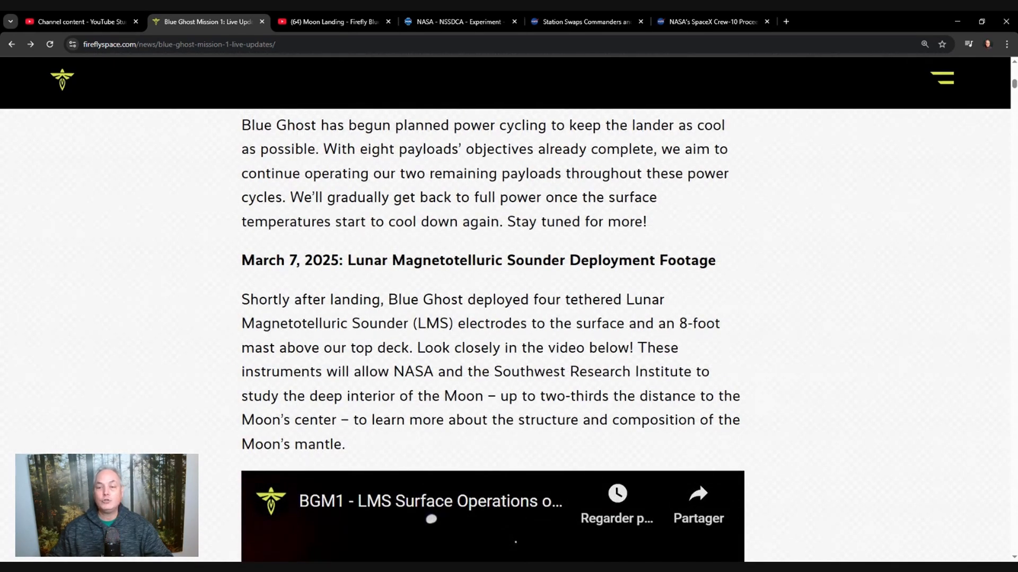
left_click_drag(356, 260, 524, 261)
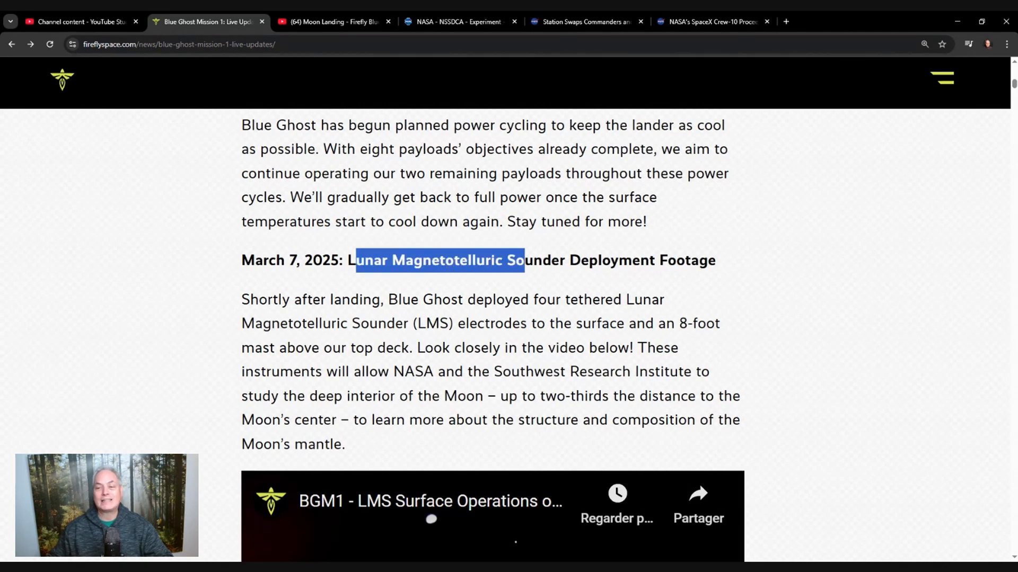
scroll("down", 3)
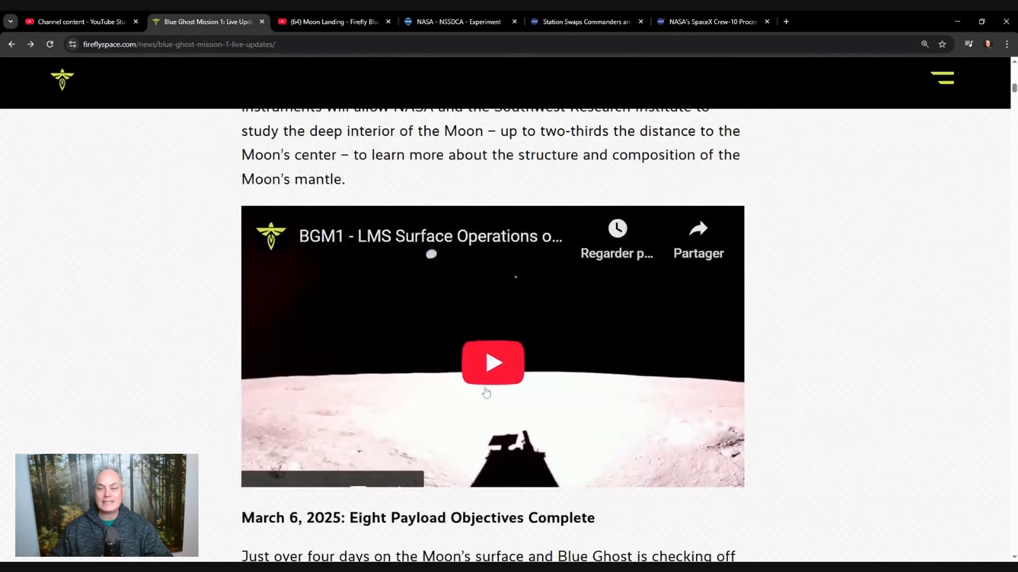
Step: Play the LMS Surface Operations clip full screen to its end, then leave full screen
left_click(493, 363)
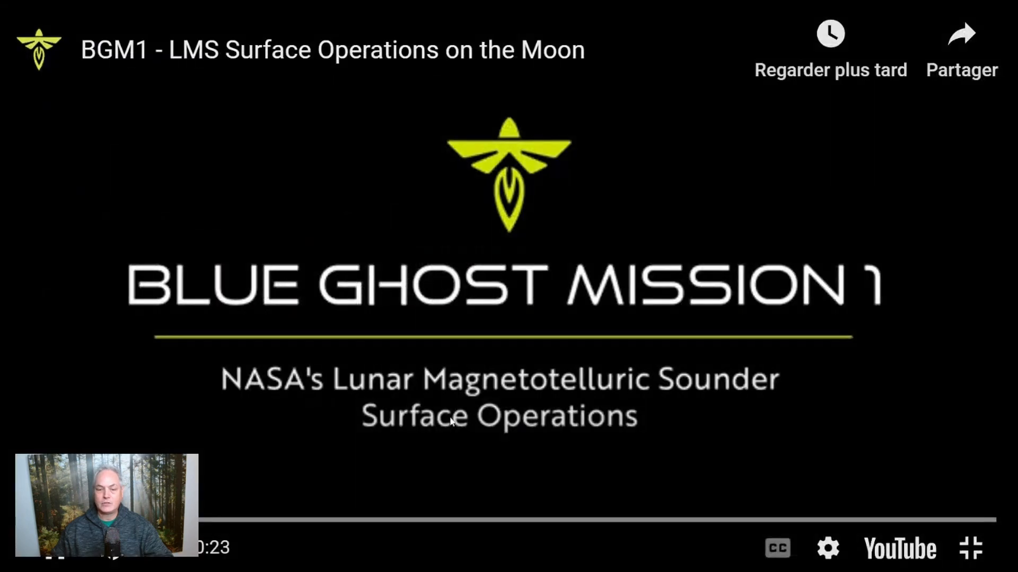
mouse_move(236, 486)
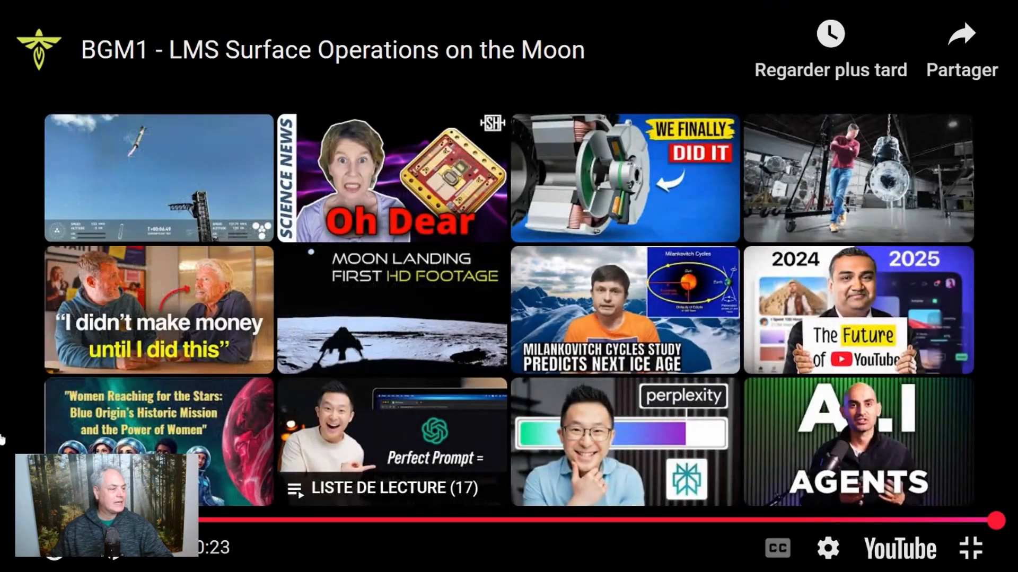
mouse_move(966, 551)
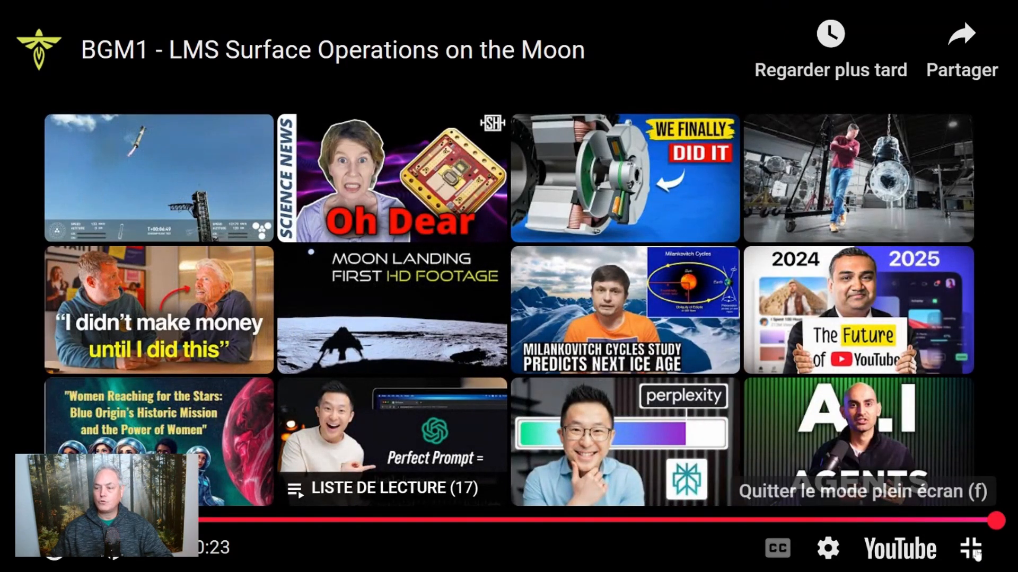
left_click(967, 550)
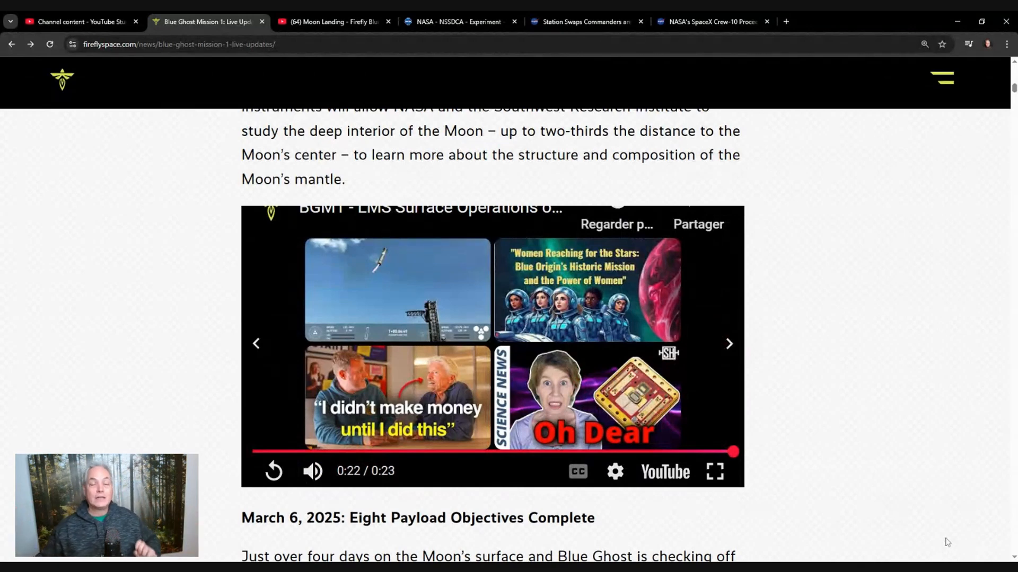
mouse_move(818, 85)
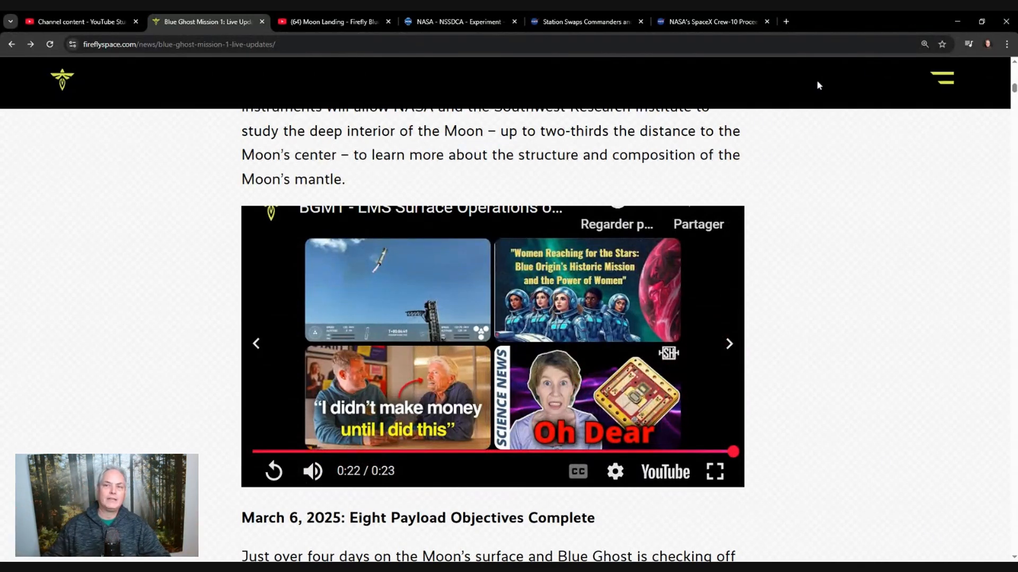
Step: Switch to the NASA NSSDCA Lunar Magnetotelluric Sounder (BLUEGHOST-03) experiment page
left_click(451, 21)
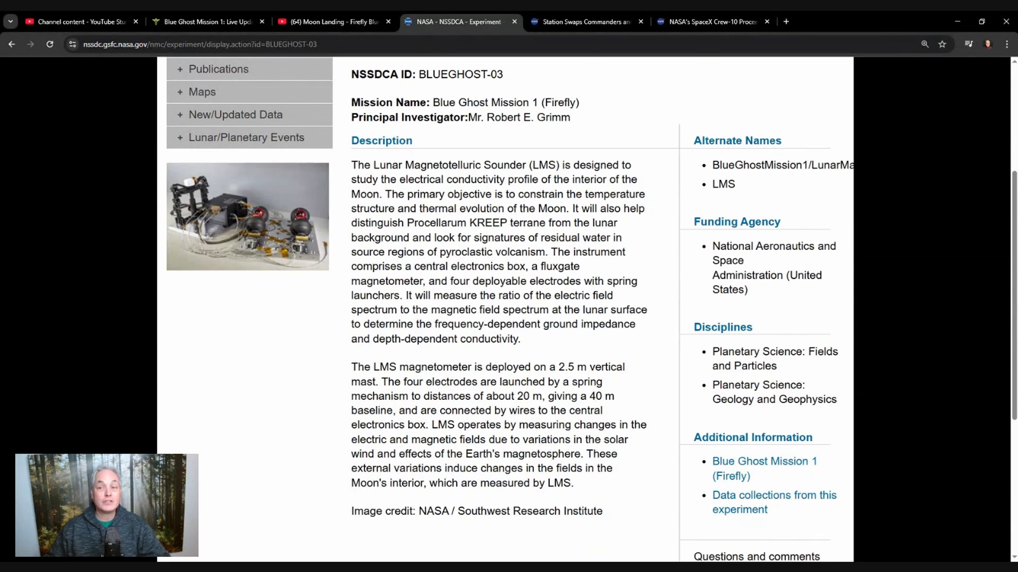
mouse_move(470, 208)
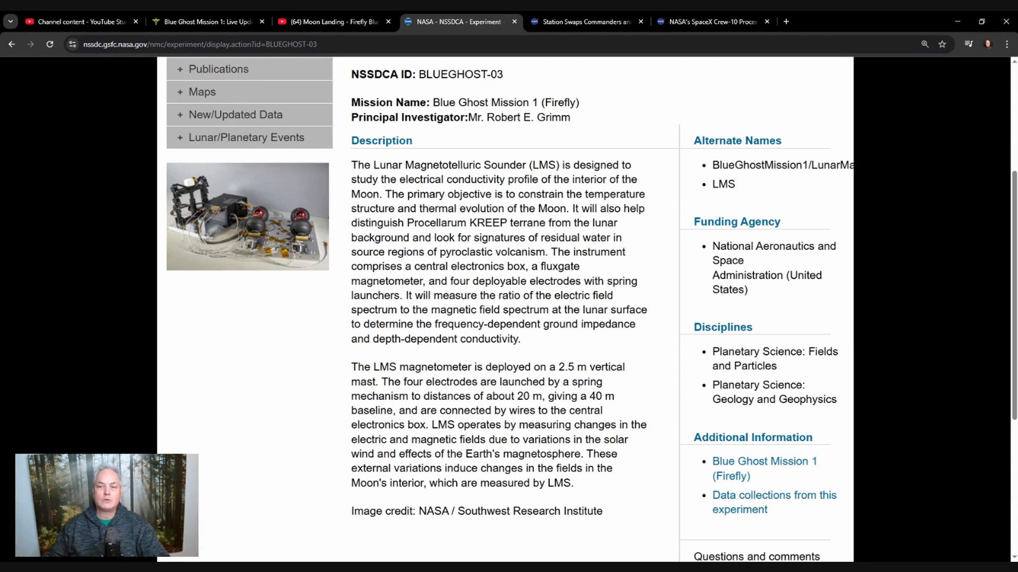
Step: Highlight the description passage stating the LMS magnetometer is deployed on a 2.5 m vertical mast
scroll("down", 3)
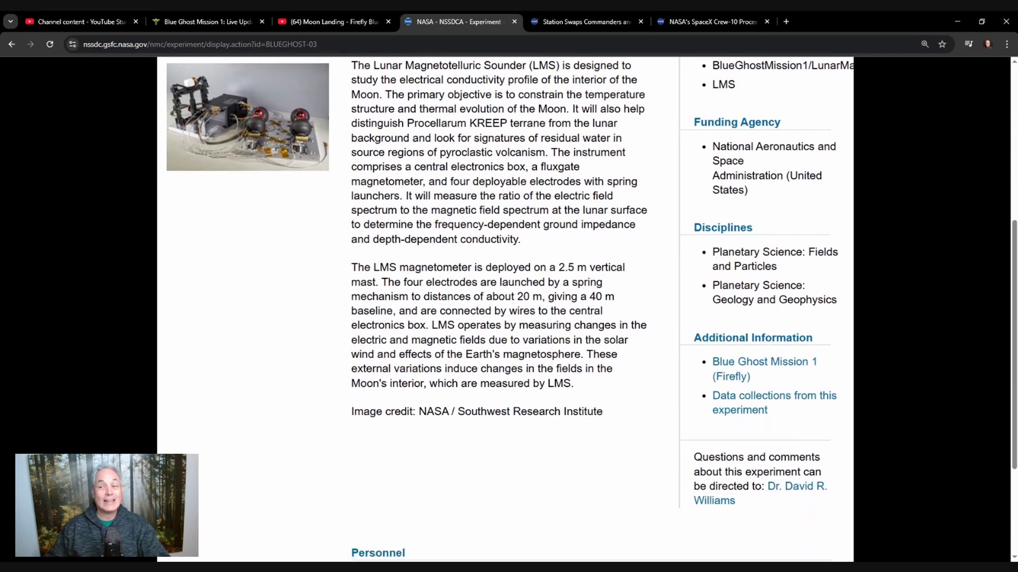
scroll("down", 3)
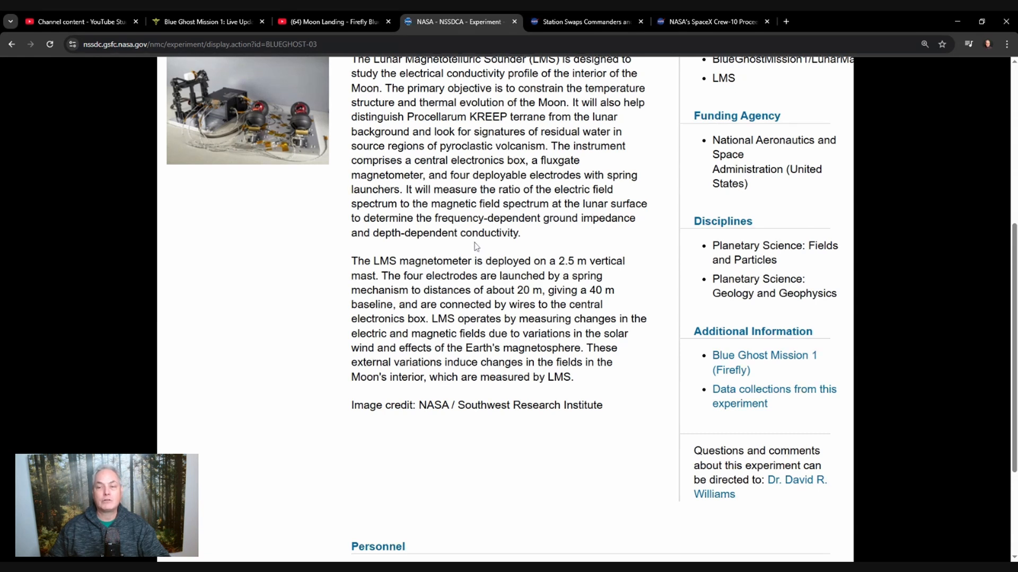
mouse_move(483, 248)
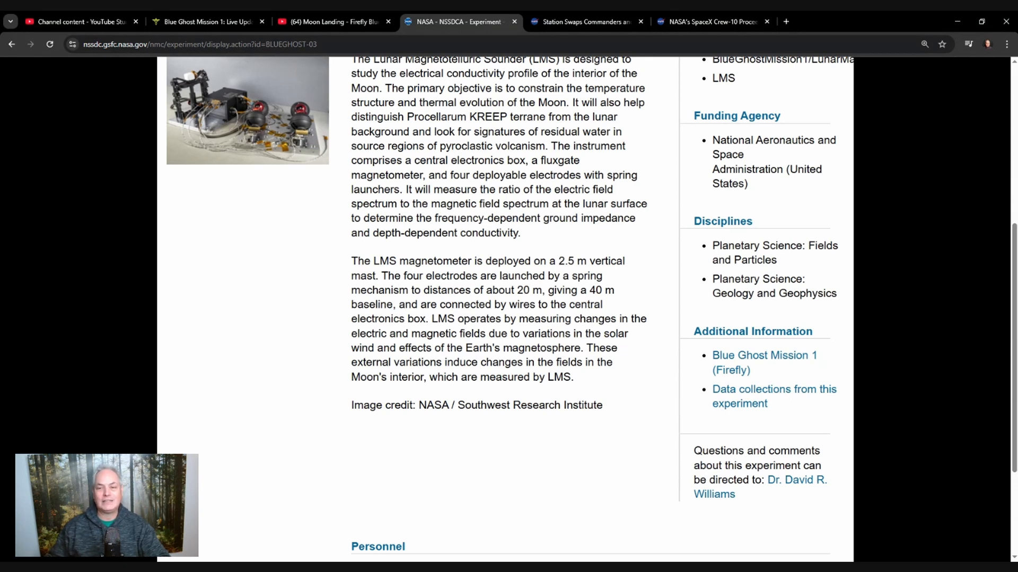
double_click(514, 261)
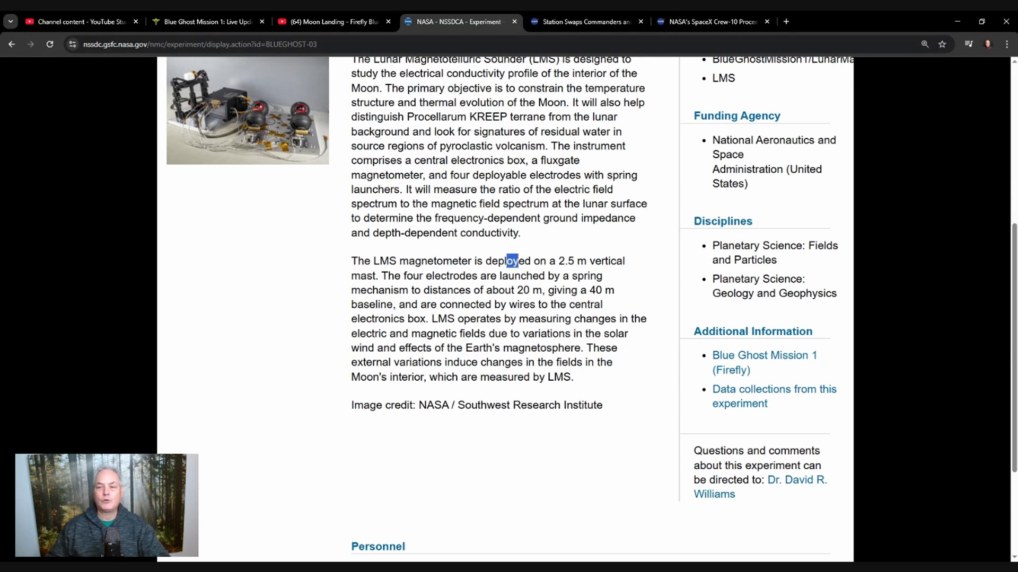
left_click_drag(513, 261, 587, 261)
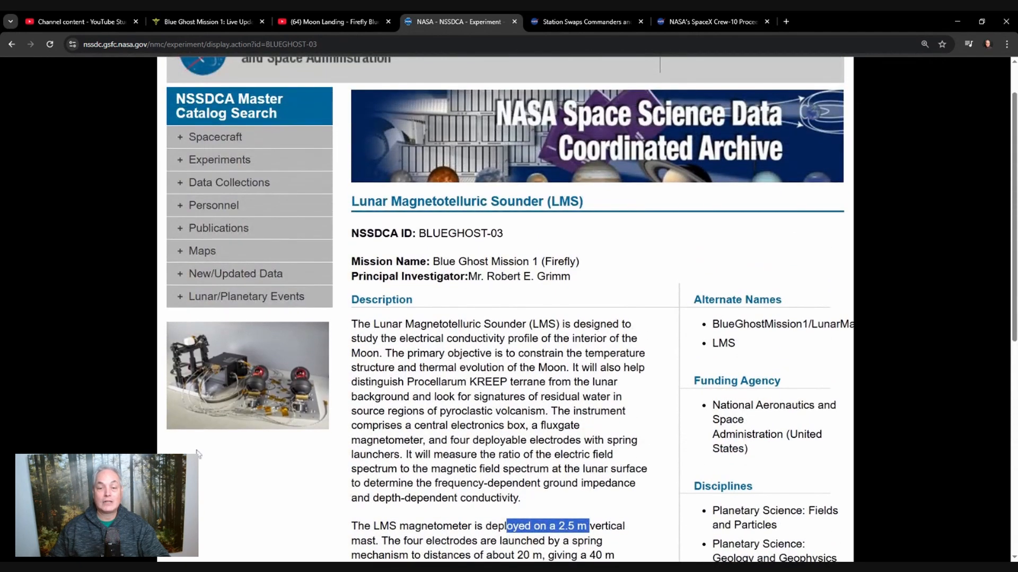
Step: View the full-size LMS instrument photo showing its mast, electronics box and electrode launchers
left_click(247, 375)
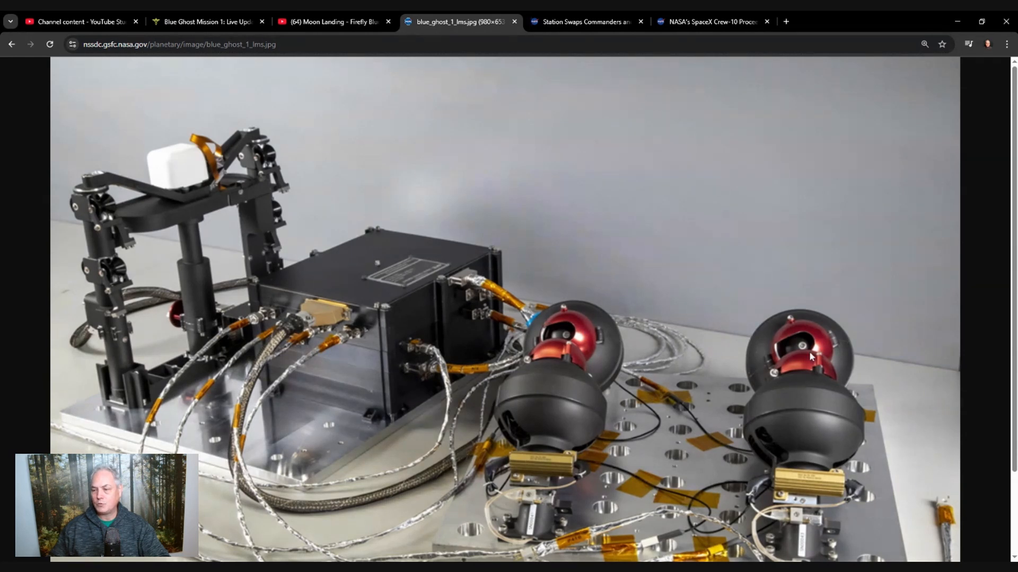
mouse_move(363, 265)
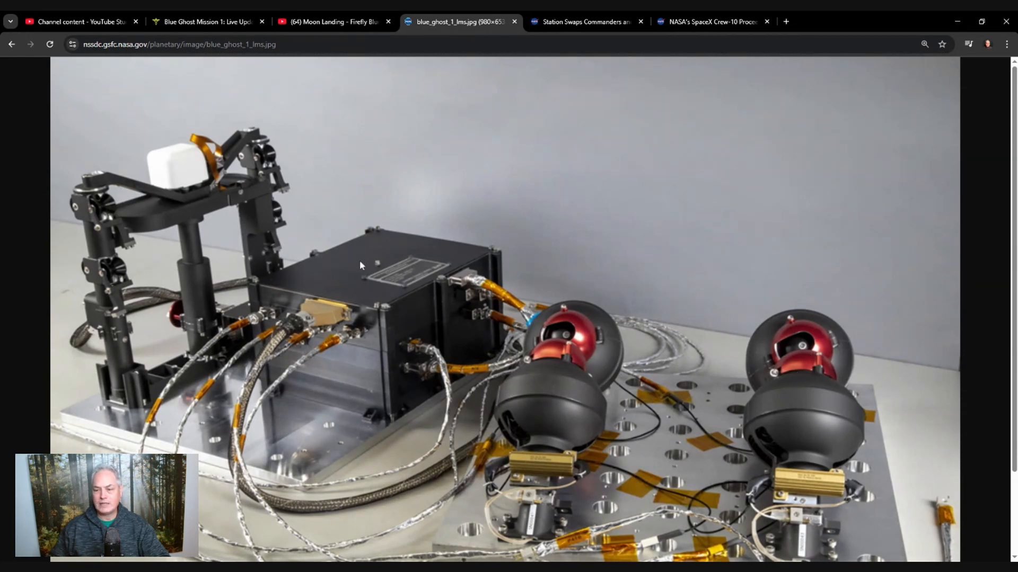
scroll("down", 3)
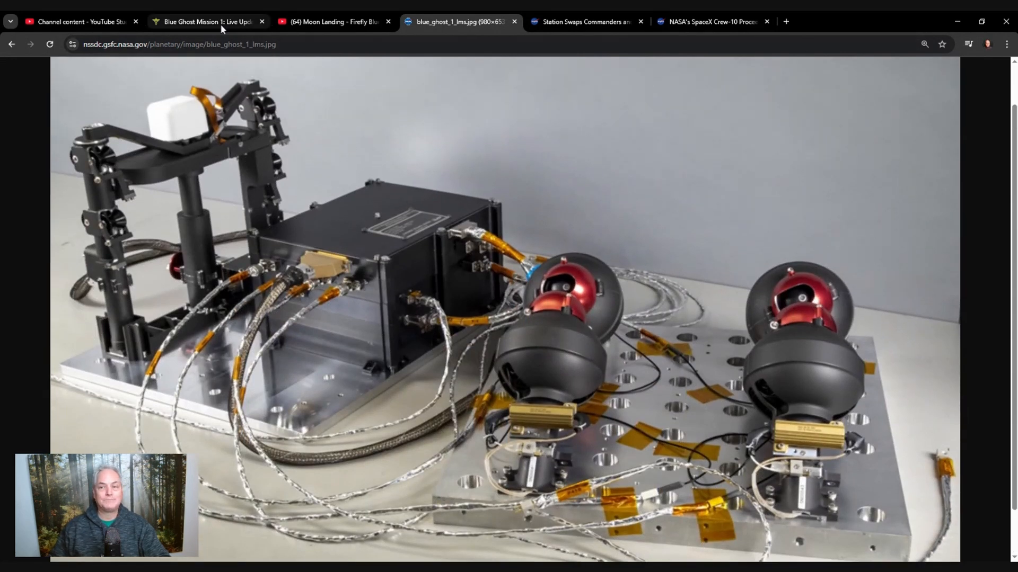
Step: Return to the live-updates tab and bring the Surface Operations March 7 LMS entry into view
left_click(201, 21)
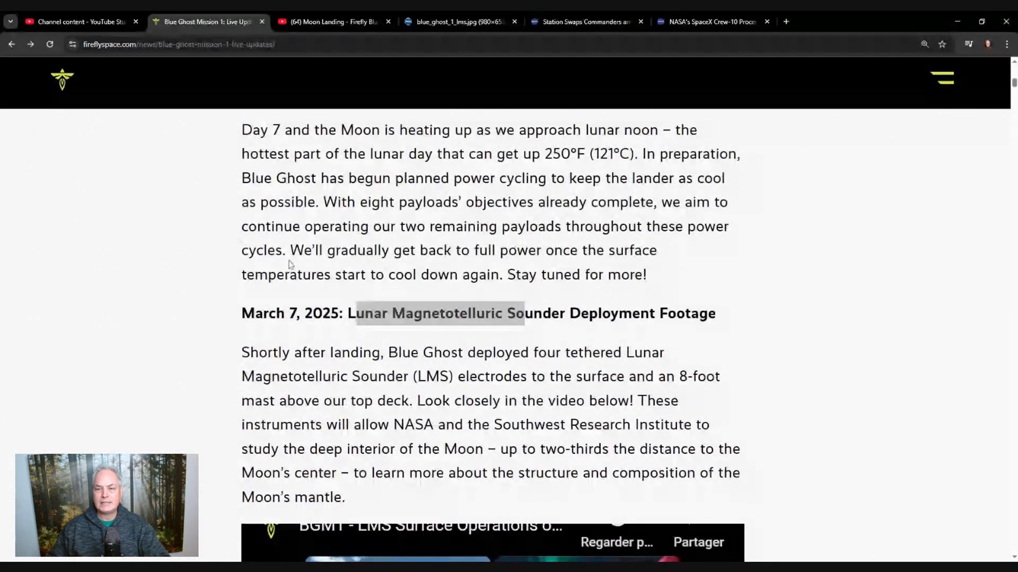
scroll("up", 3)
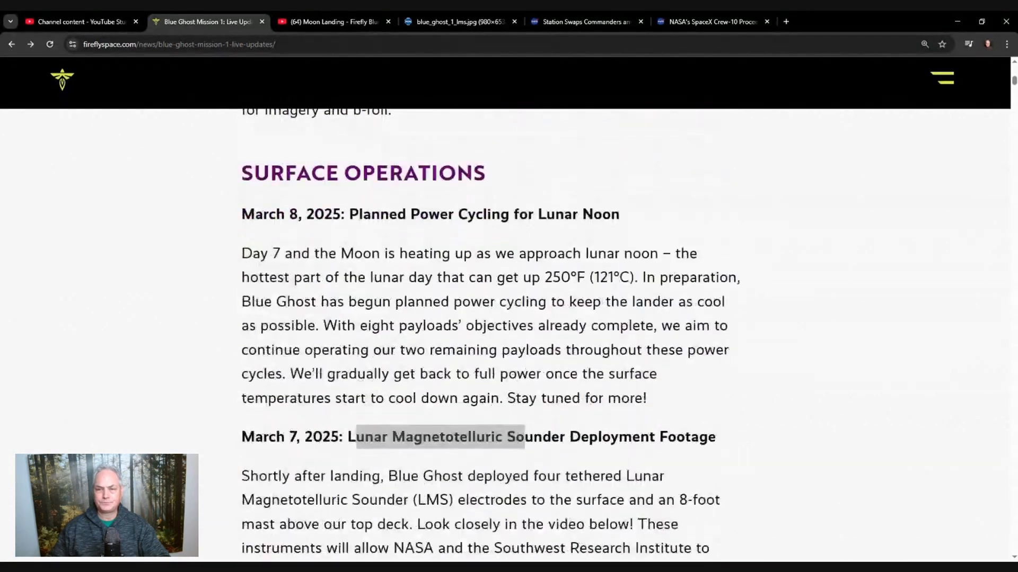
scroll("down", 3)
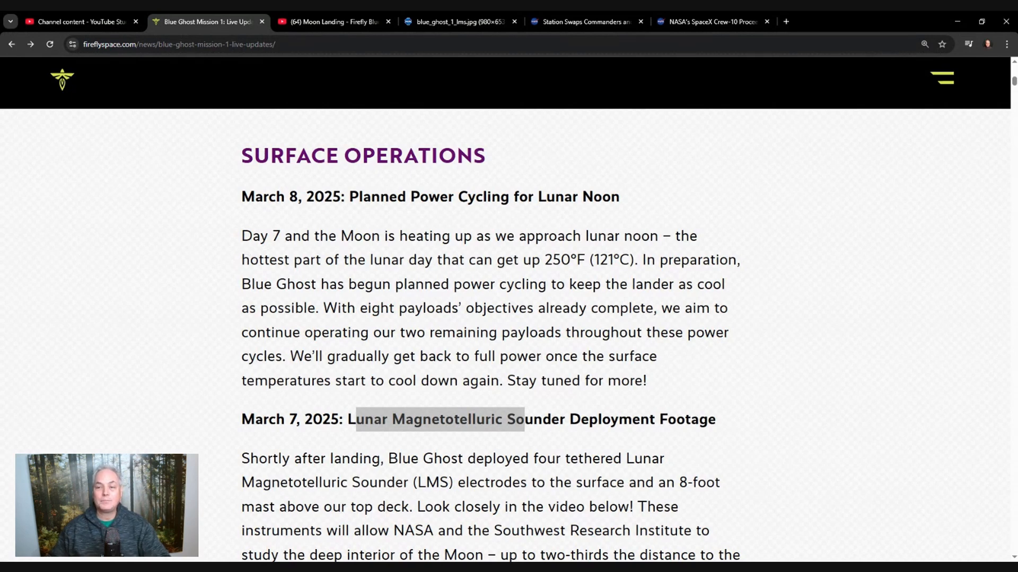
mouse_move(611, 249)
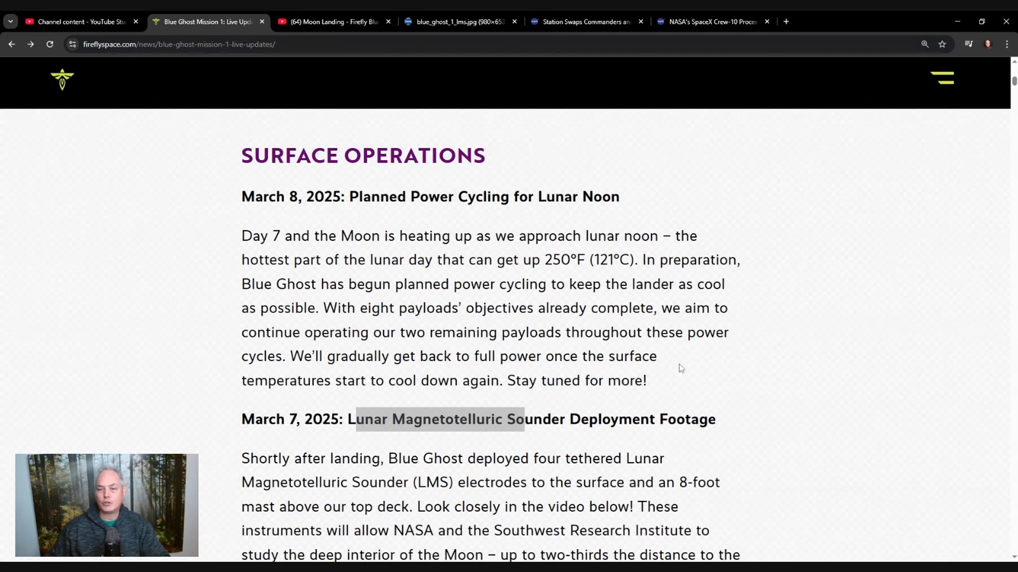
Step: Scroll to the page top showing the Blue Ghost Mission 1 title and timeline graphic
scroll("up", 3)
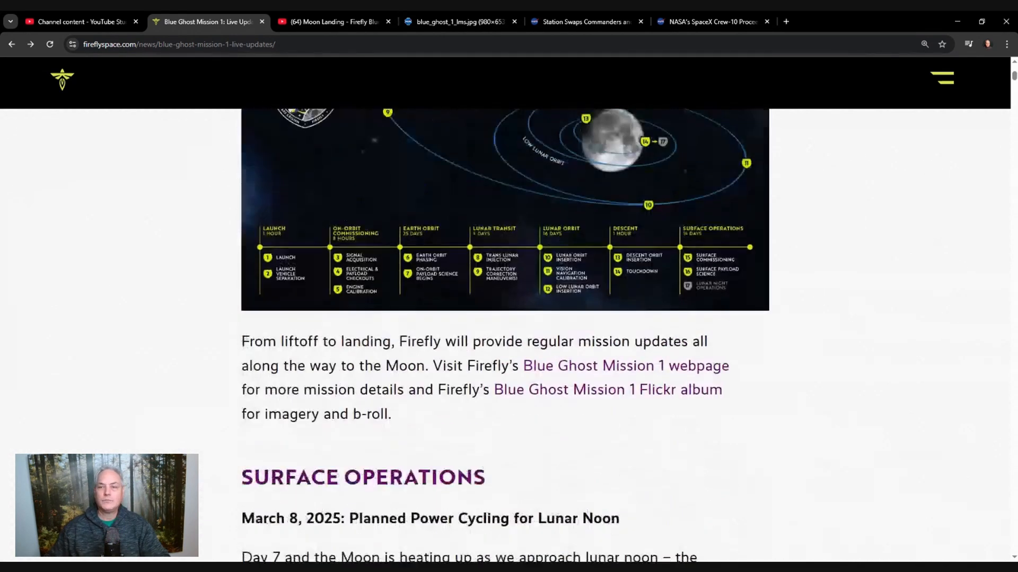
scroll("up", 3)
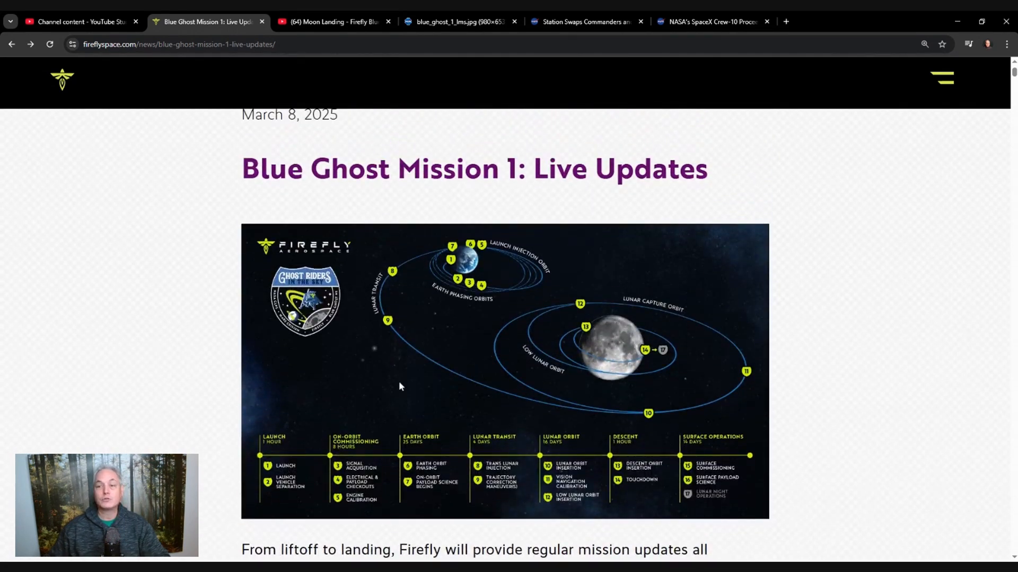
mouse_move(240, 461)
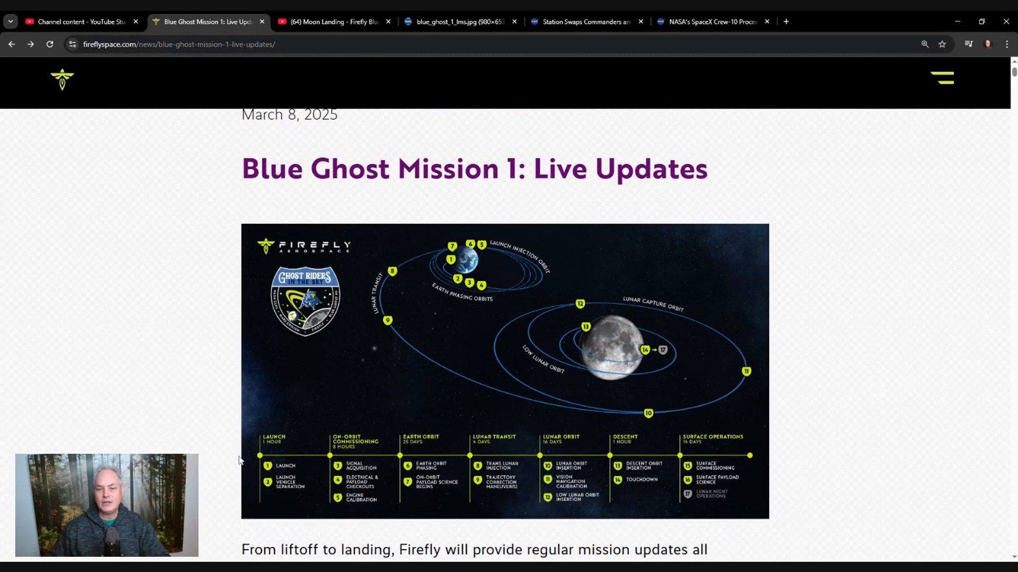
mouse_move(585, 399)
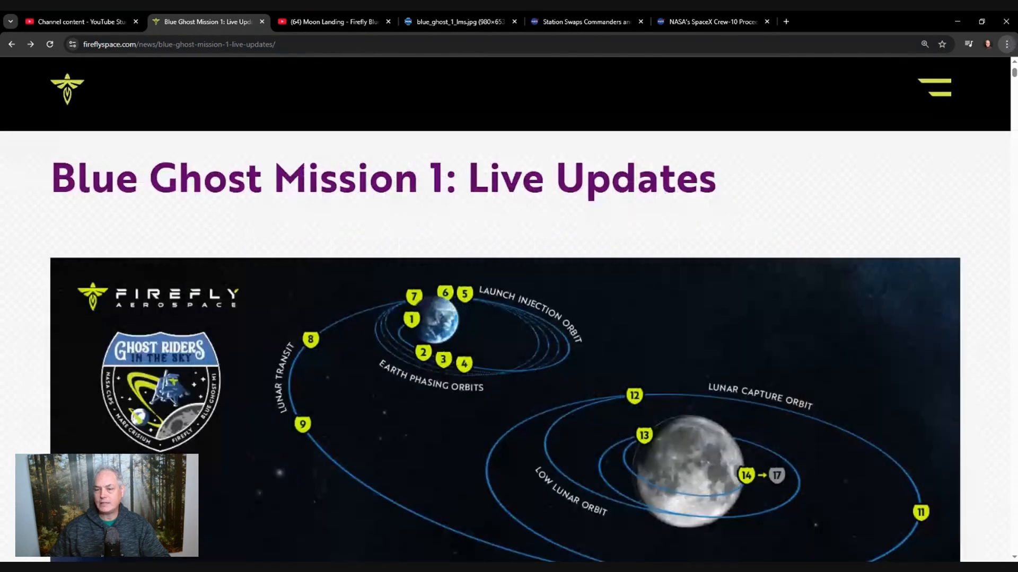
Step: Scroll the enlarged infographic to its orbit diagram and mission-phase timeline bar
scroll("down", 3)
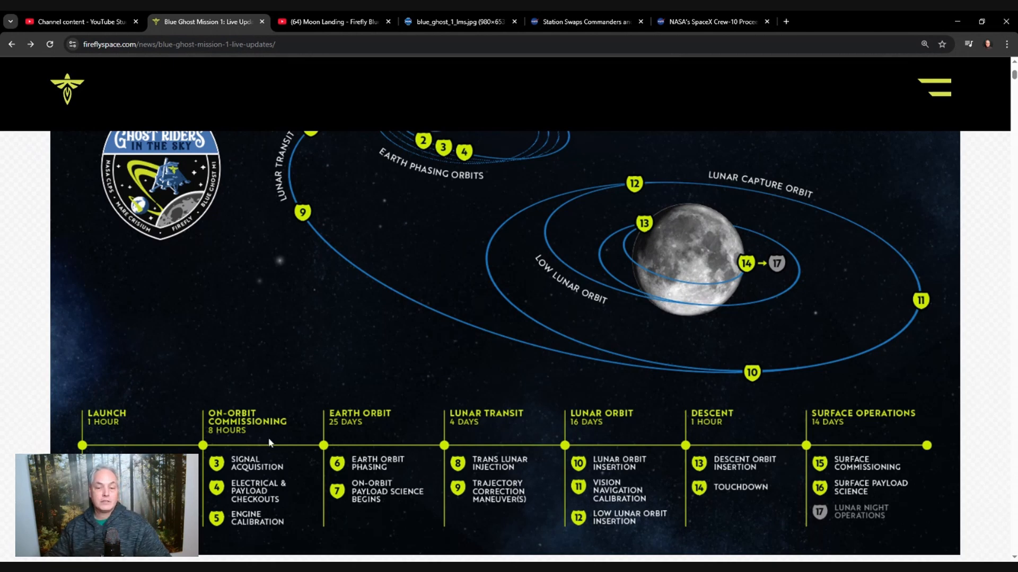
mouse_move(373, 427)
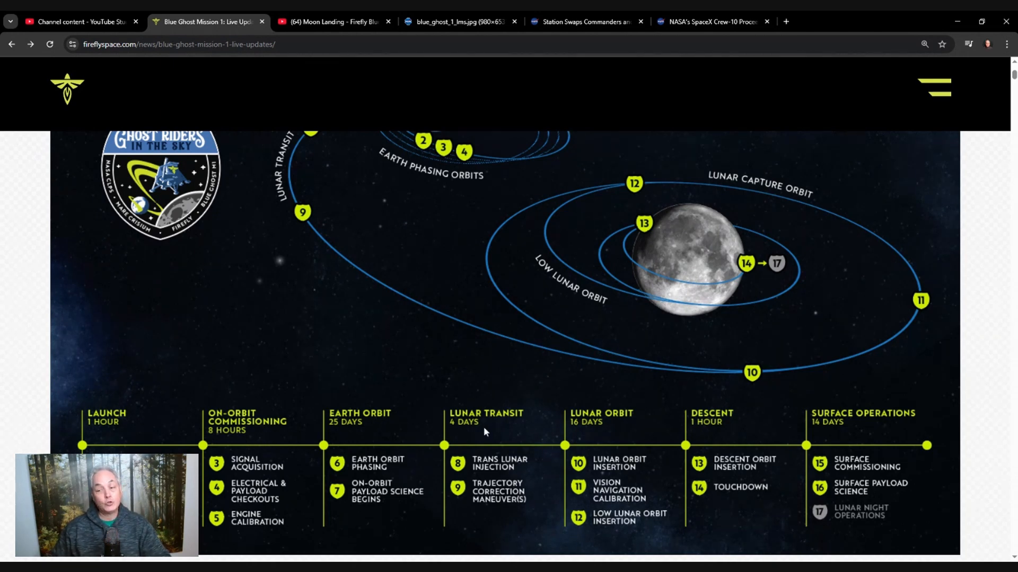
mouse_move(326, 424)
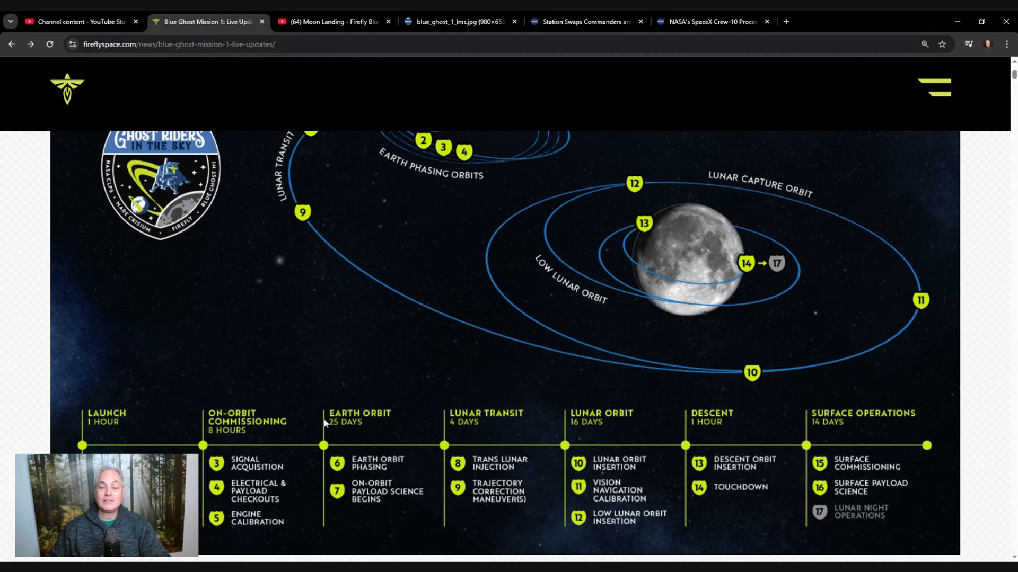
mouse_move(662, 429)
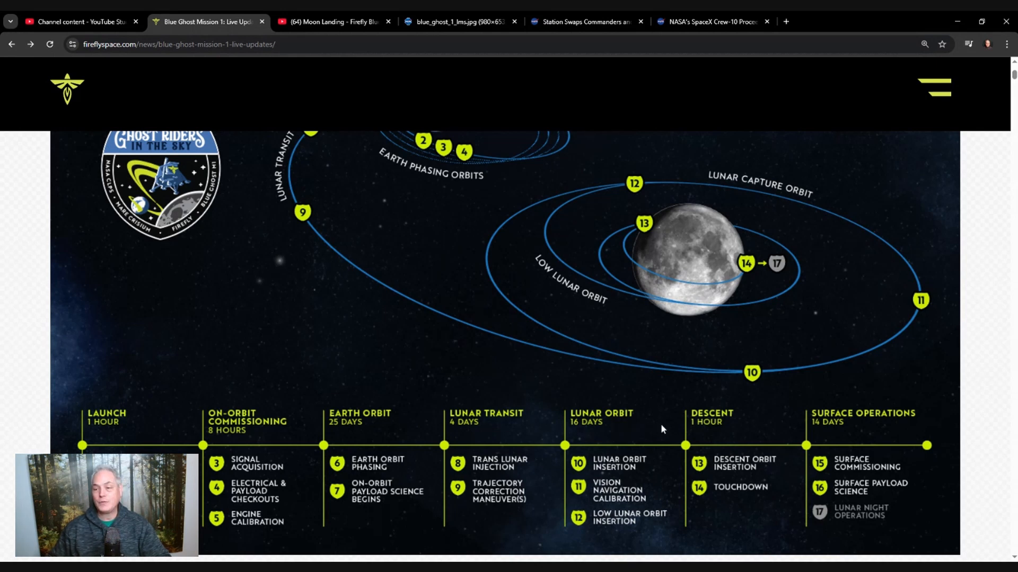
mouse_move(751, 431)
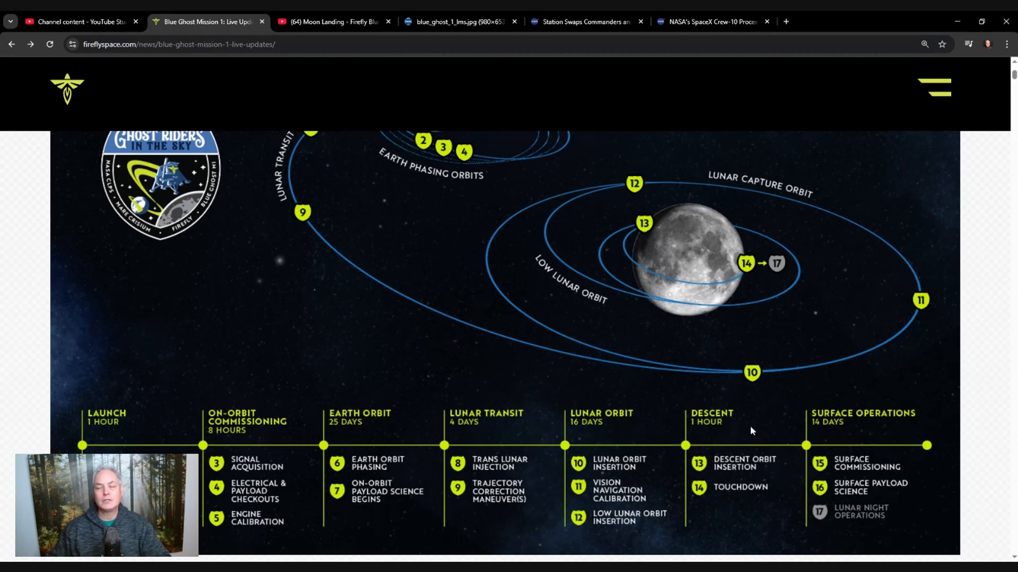
mouse_move(859, 443)
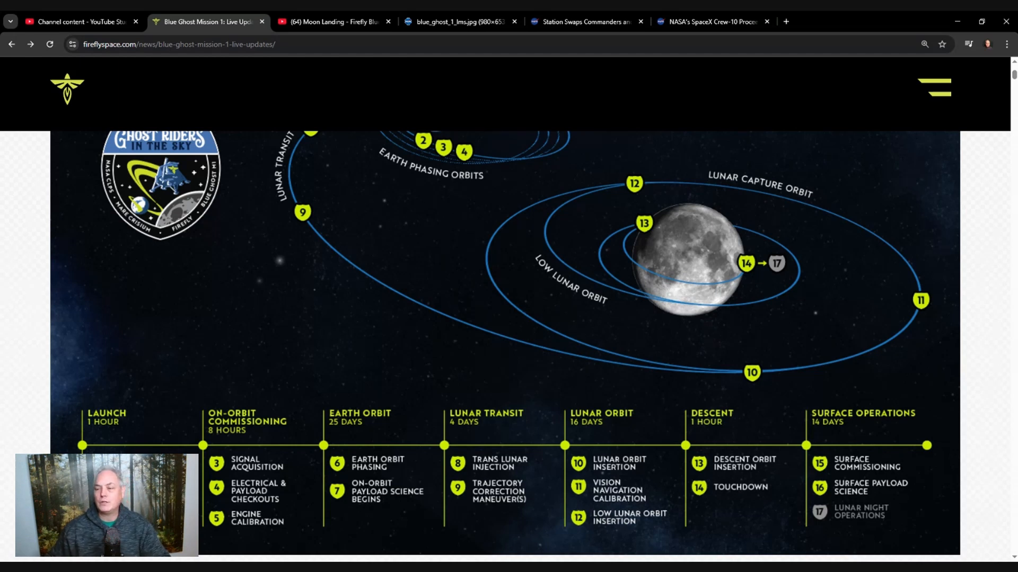
mouse_move(878, 538)
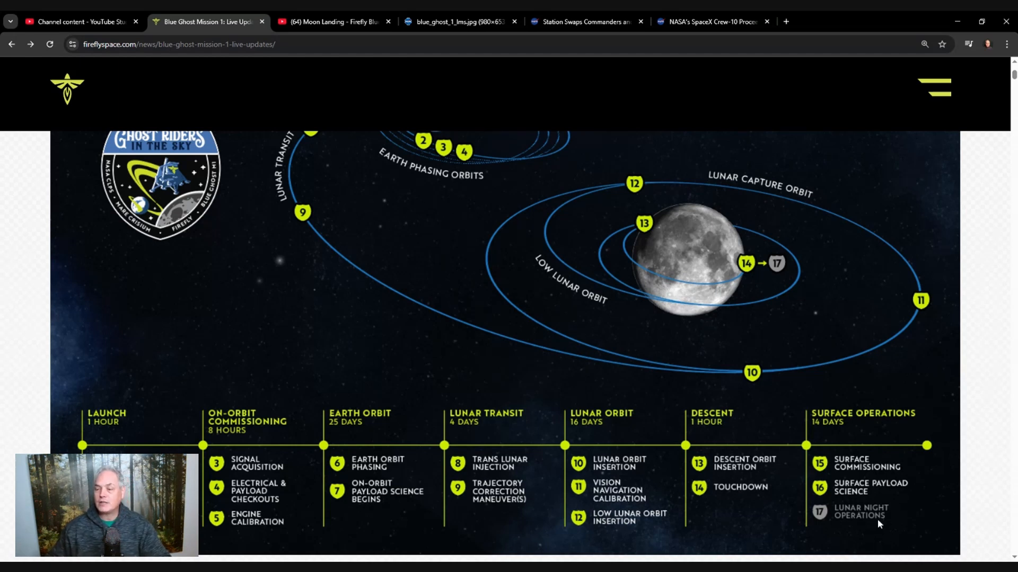
mouse_move(857, 500)
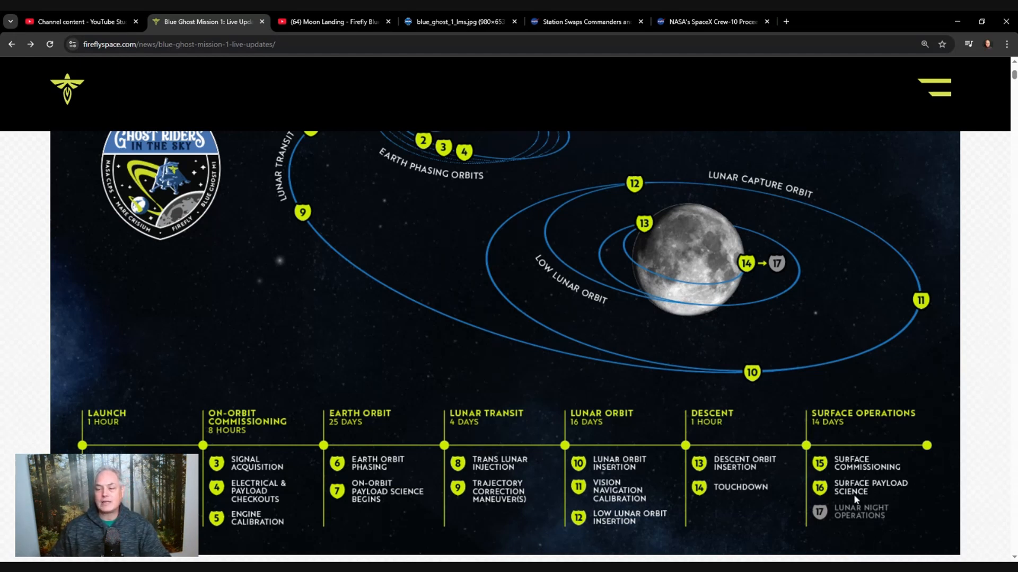
mouse_move(861, 526)
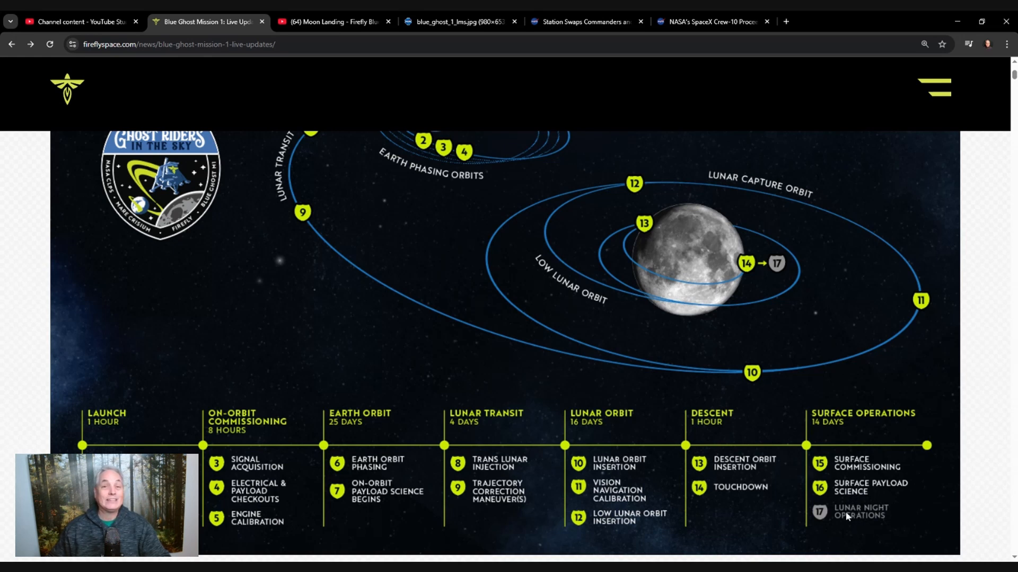
mouse_move(859, 532)
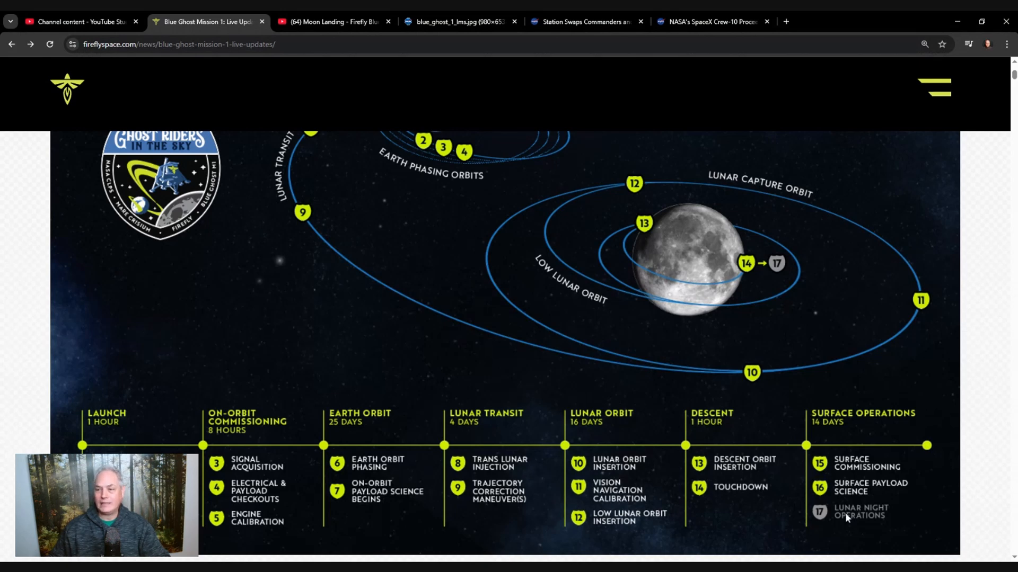
mouse_move(754, 365)
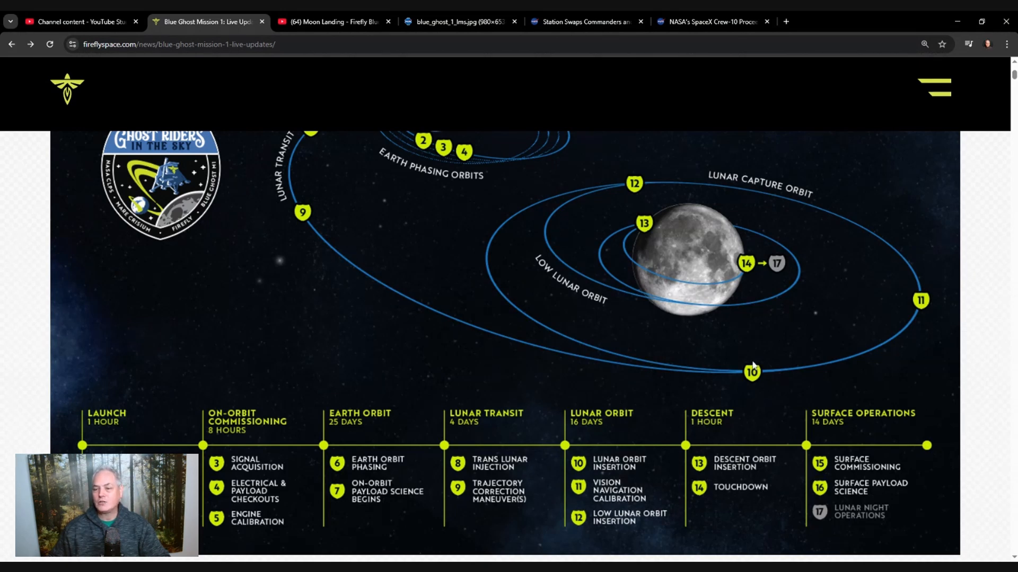